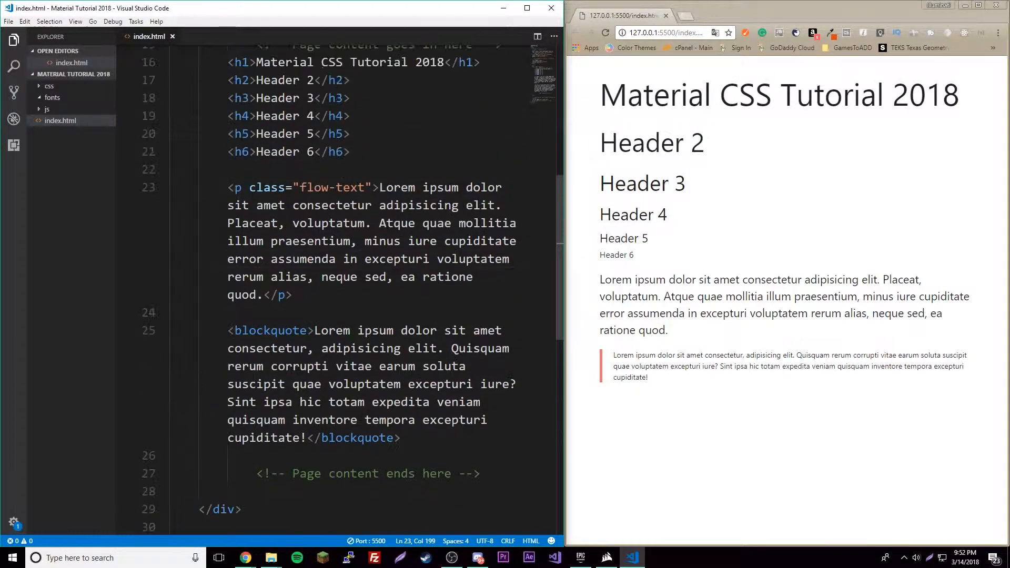
- Rename index.html to typography.html and create a new empty colors.html beside it
{"action": "right_click", "coordinate": [60, 120]}
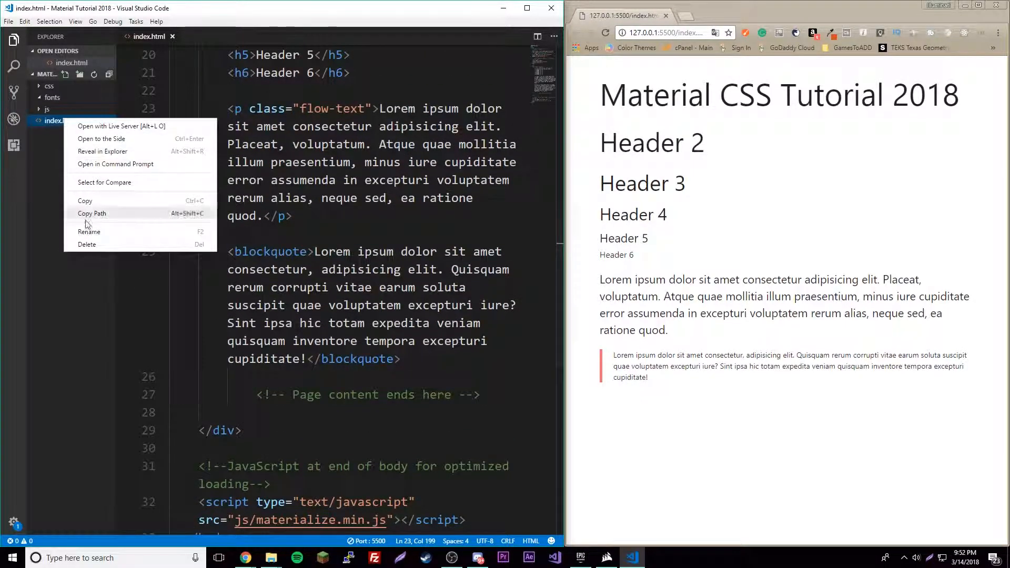
{"action": "left_click", "coordinate": [88, 231]}
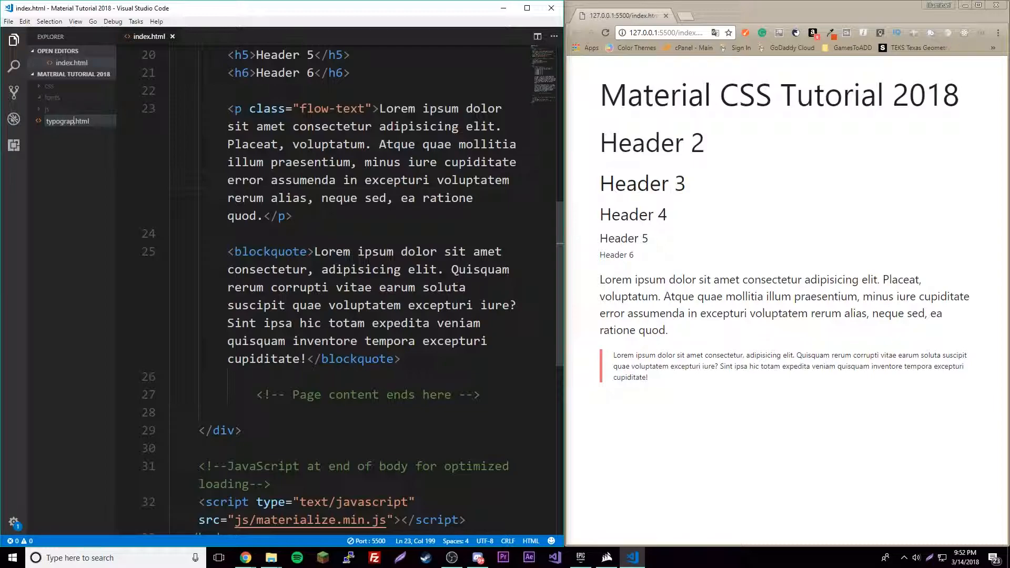
{"action": "left_click", "coordinate": [67, 120]}
{"action": "type", "text": "hy"}
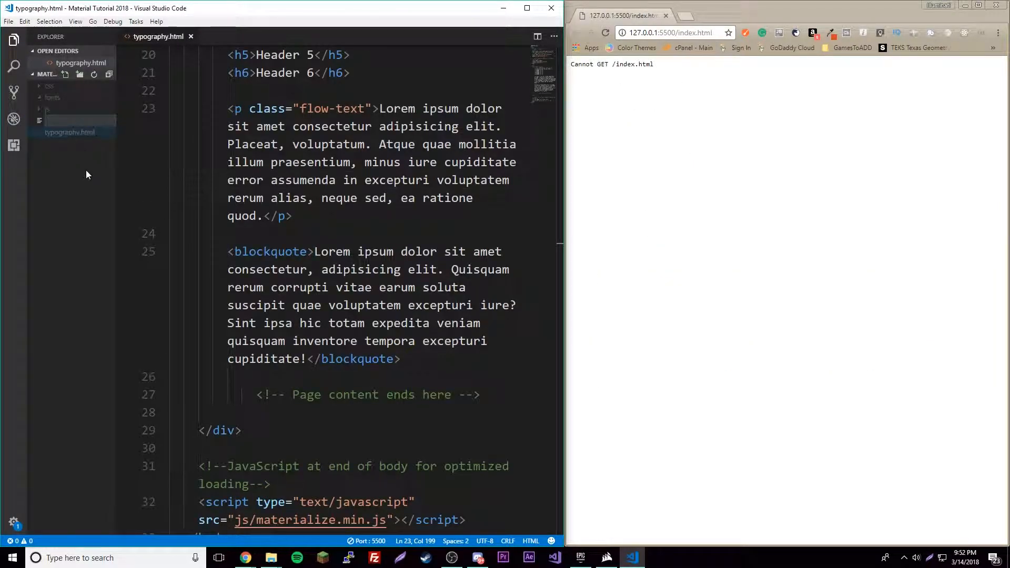
{"action": "mouse_move", "coordinate": [88, 168]}
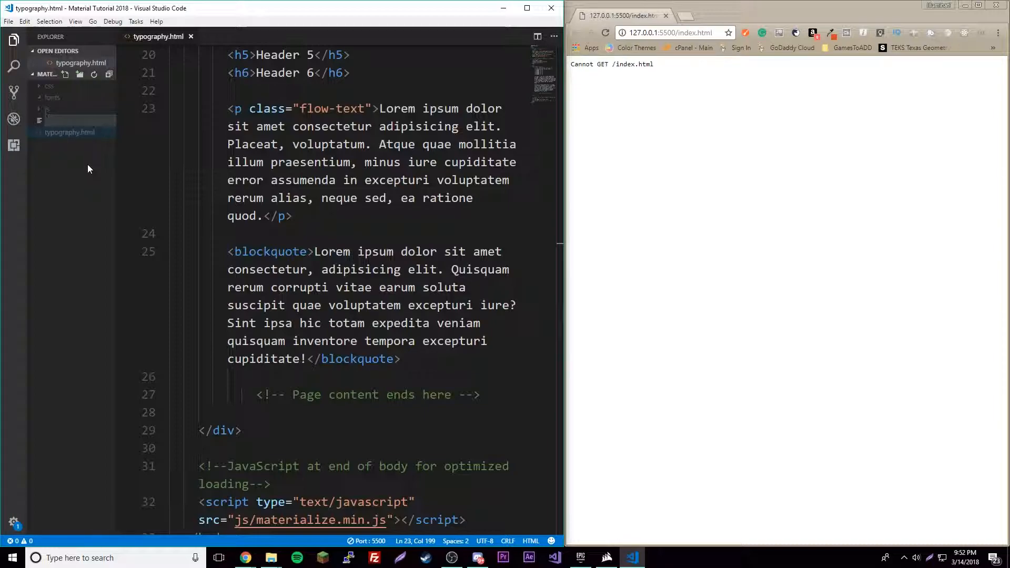
{"action": "type", "text": "colors."}
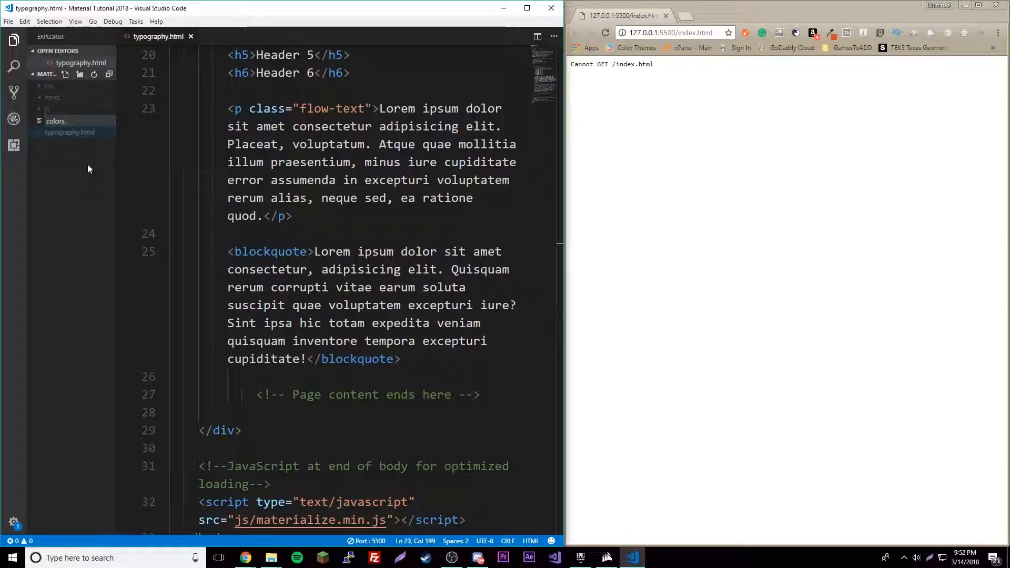
{"action": "double_click", "coordinate": [56, 121]}
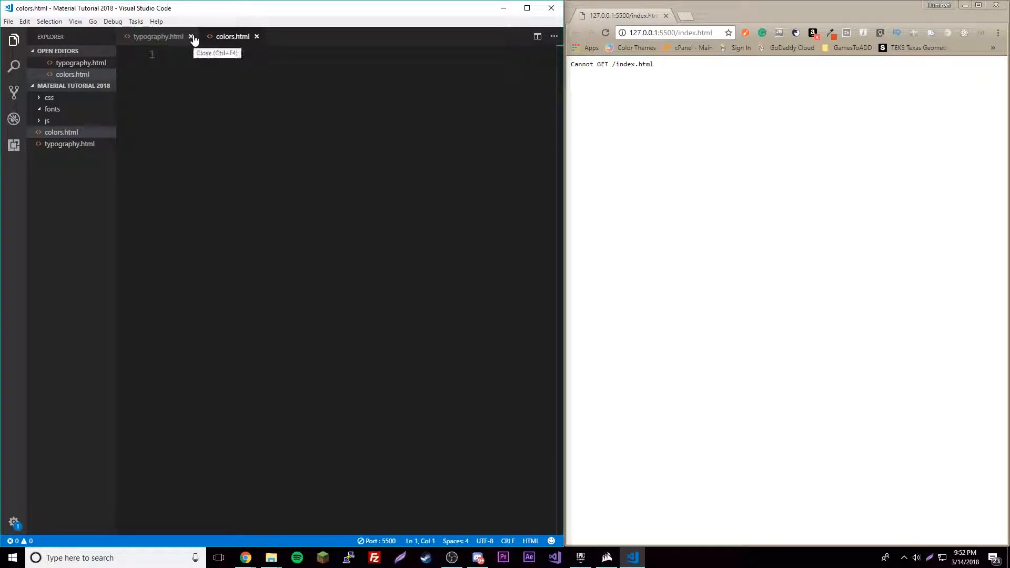
- Copy the typography.html skeleton into colors.html and replace its body with one flow-text lorem paragraph
{"action": "left_click", "coordinate": [191, 36]}
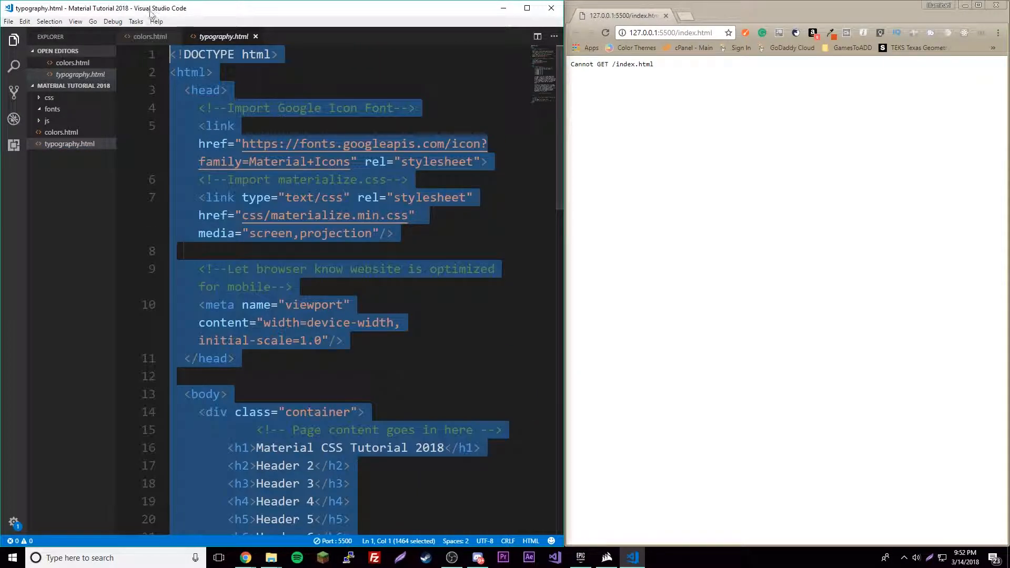
{"action": "left_click", "coordinate": [150, 36]}
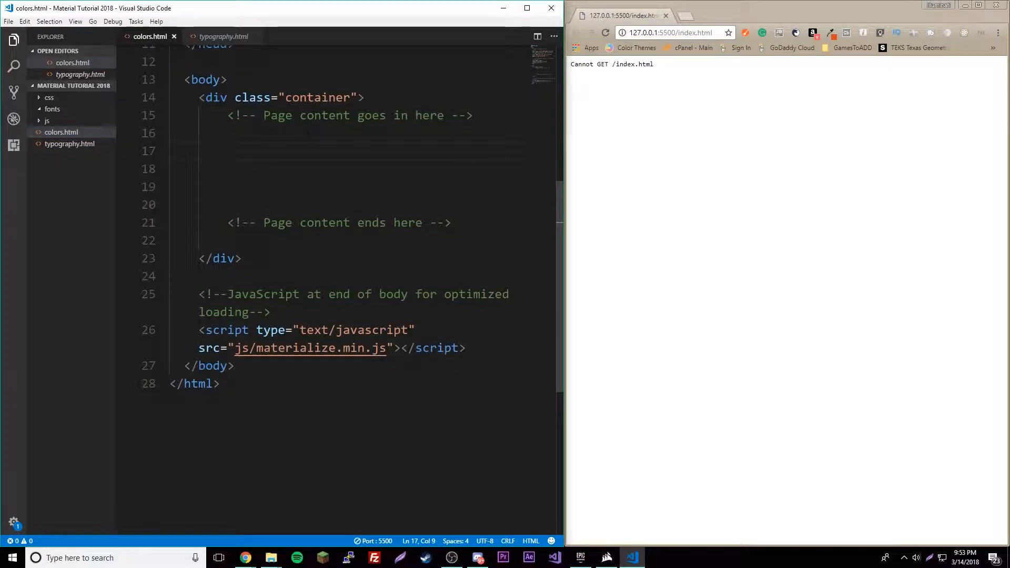
{"action": "type", "text": "<h"}
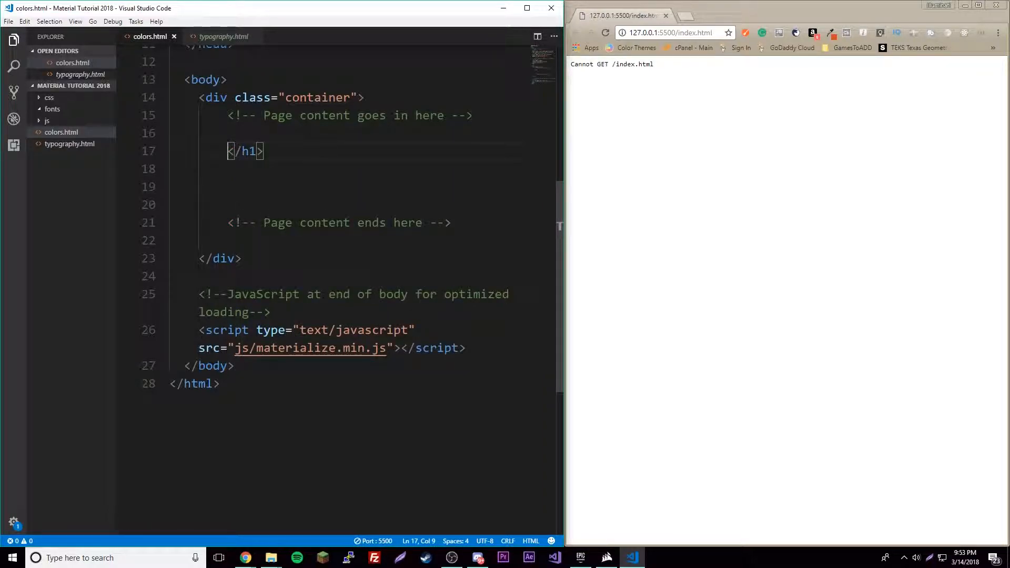
{"action": "left_click_drag", "start_coordinate": [230, 150], "coordinate": [271, 151]}
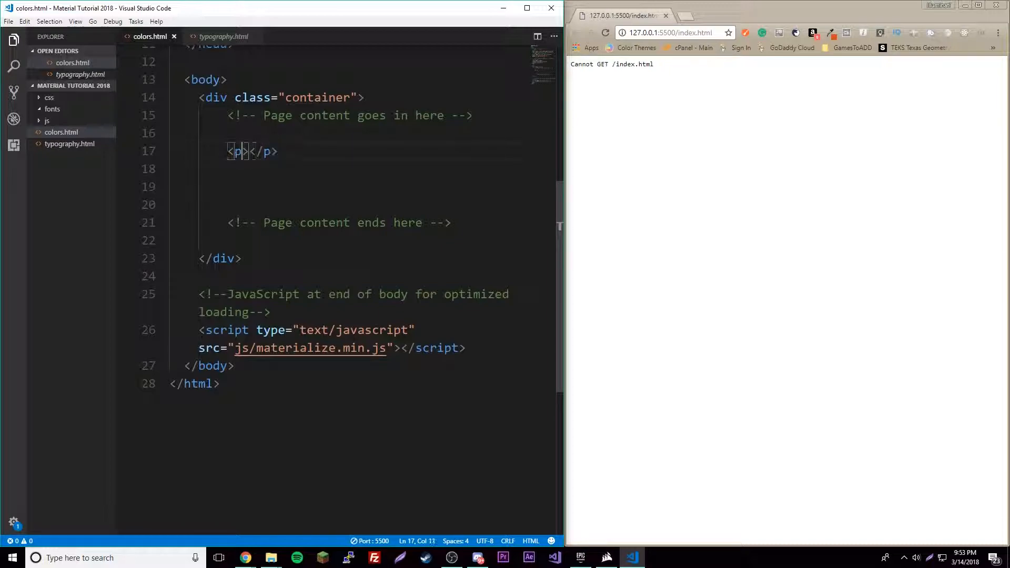
{"action": "type", "text": "class=\"\""}
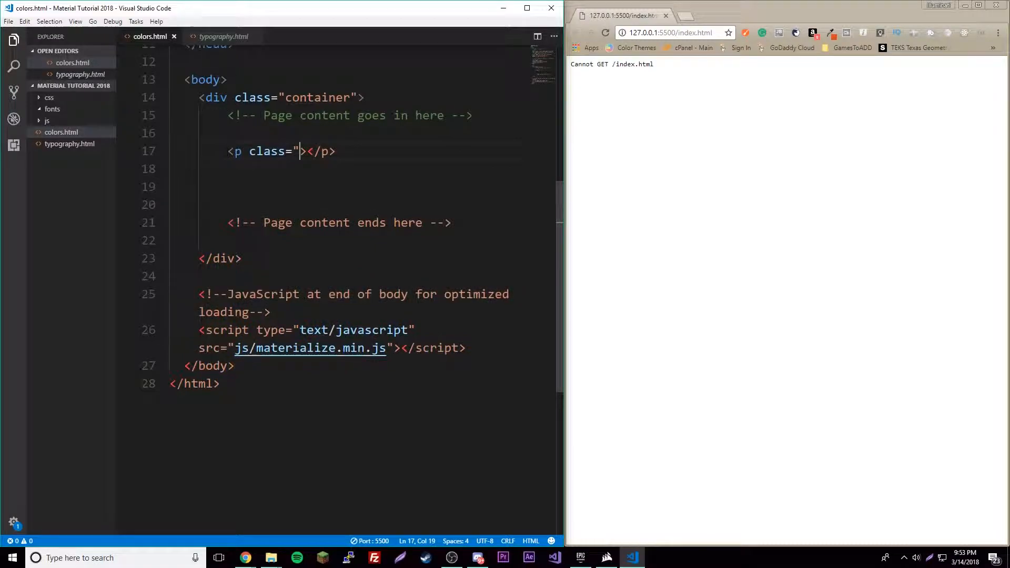
{"action": "type", "text": "flow-text"}
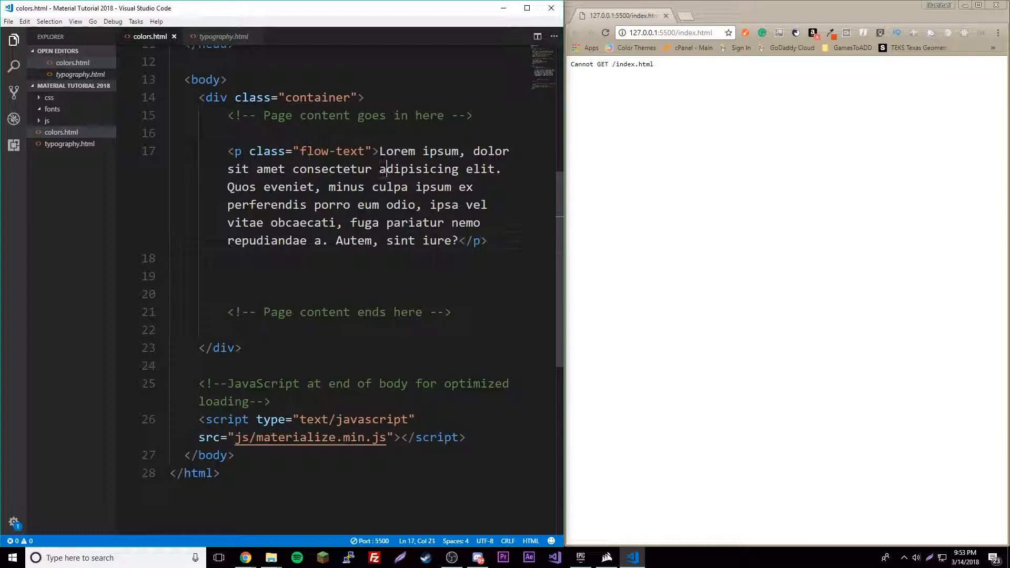
- Serve colors.html with Live Server and check the lorem paragraph renders in Chrome
{"action": "right_click", "coordinate": [377, 169]}
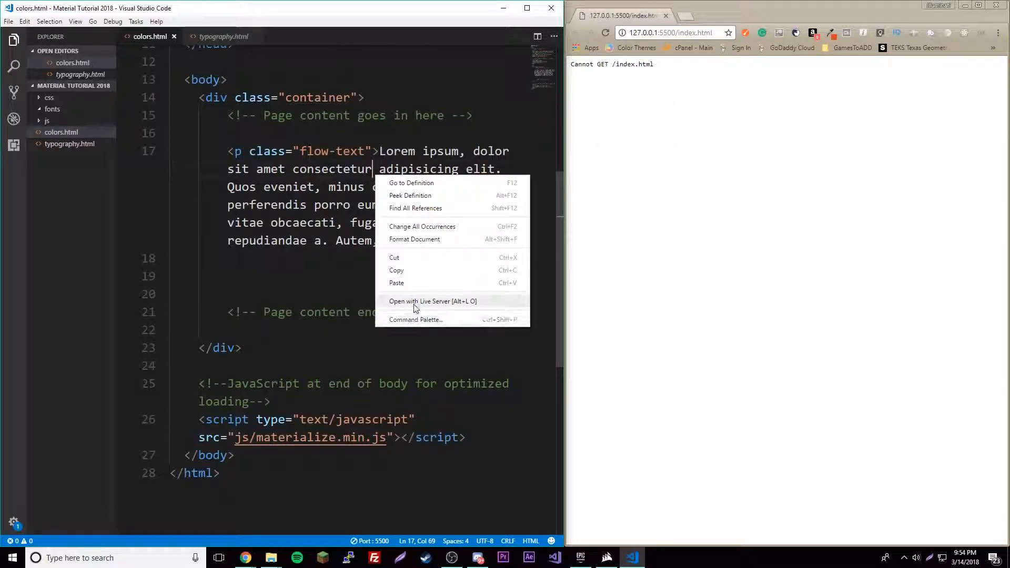
{"action": "left_click", "coordinate": [433, 301]}
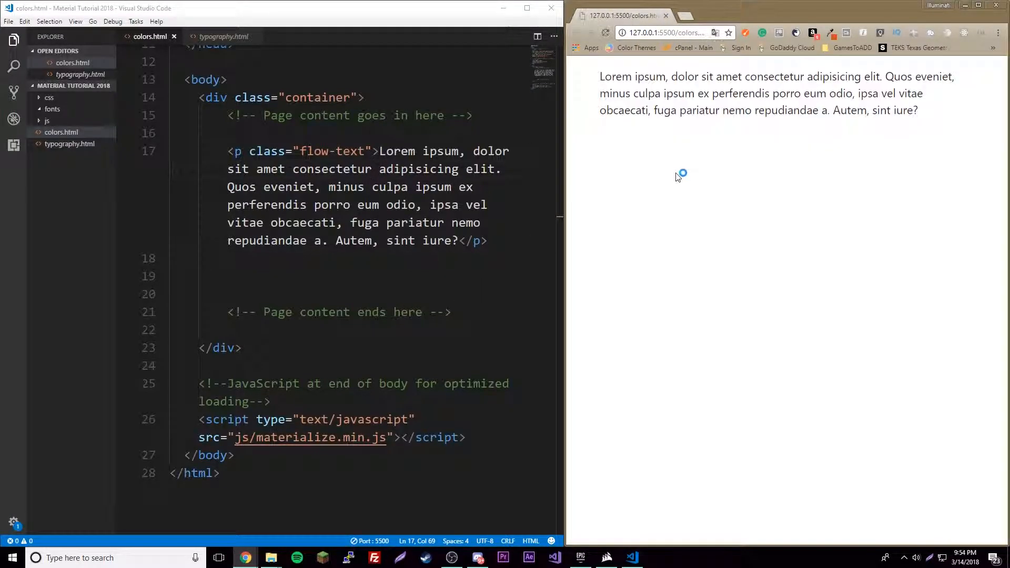
{"action": "left_click_drag", "start_coordinate": [600, 76], "coordinate": [652, 94]}
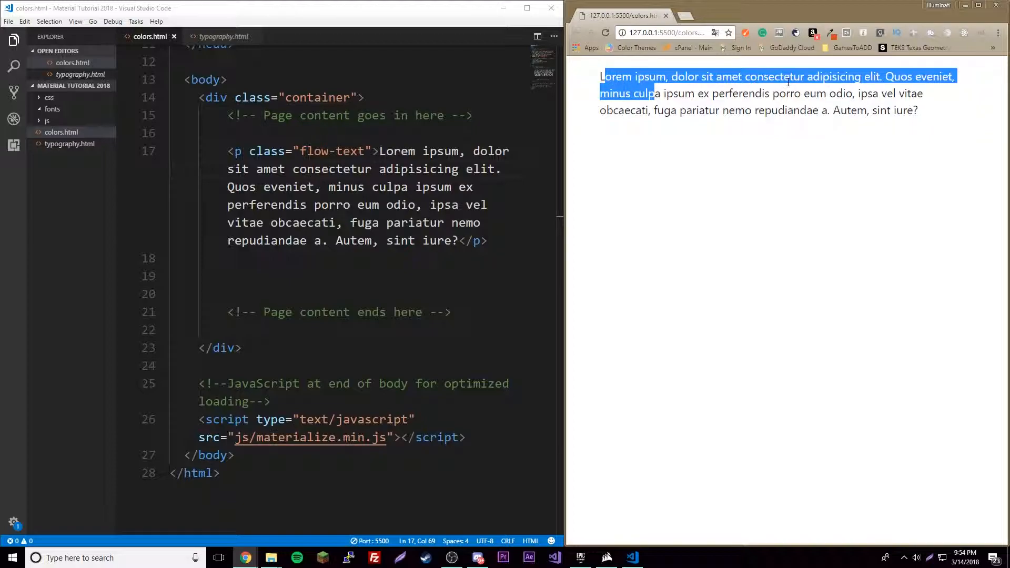
{"action": "left_click", "coordinate": [659, 104]}
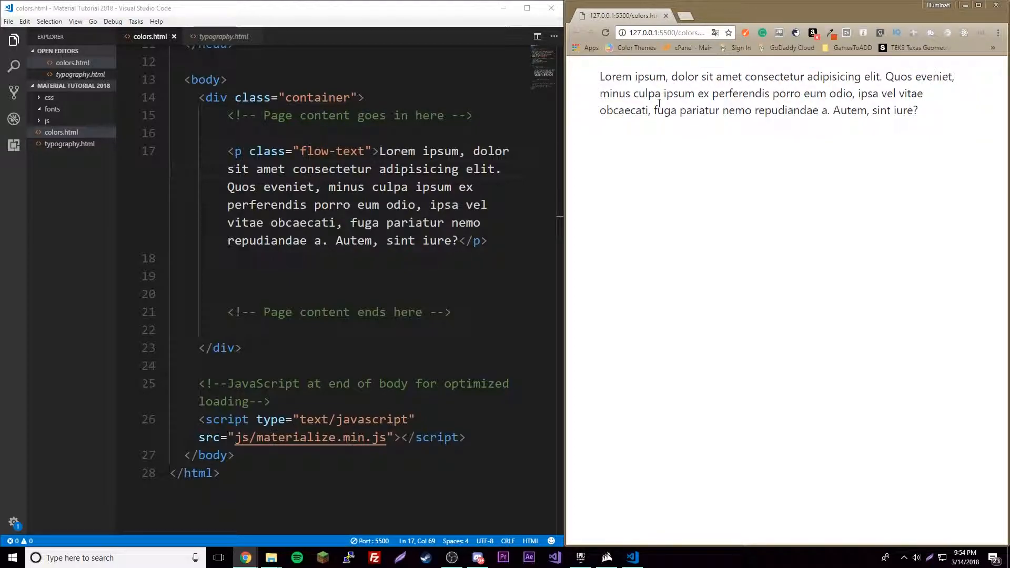
{"action": "left_click_drag", "start_coordinate": [600, 76], "coordinate": [918, 110]}
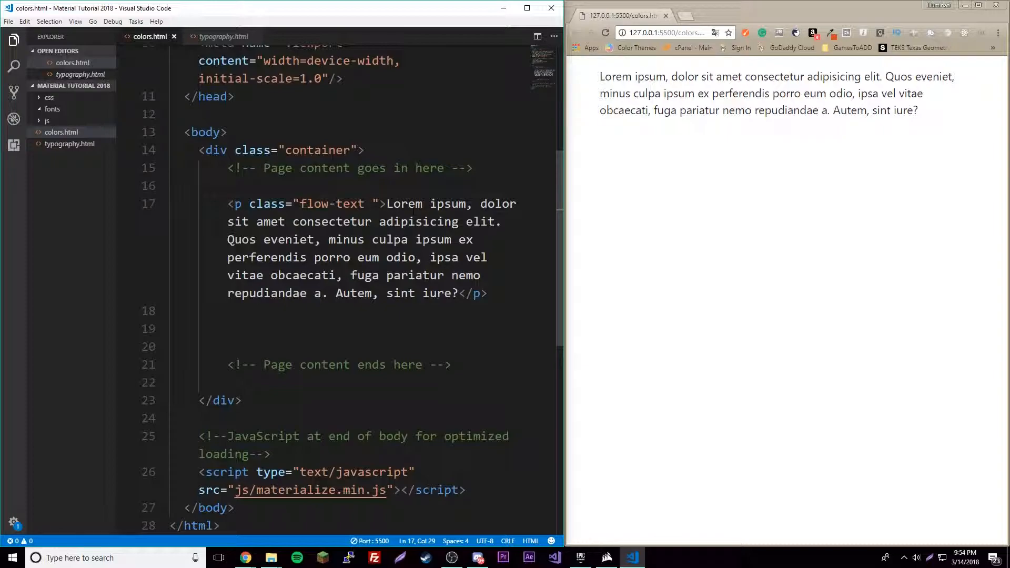
- Test the blue-text class, then replace the lorem paragraph with eleven flow-text lines Red through White
{"action": "type", "text": "blue"}
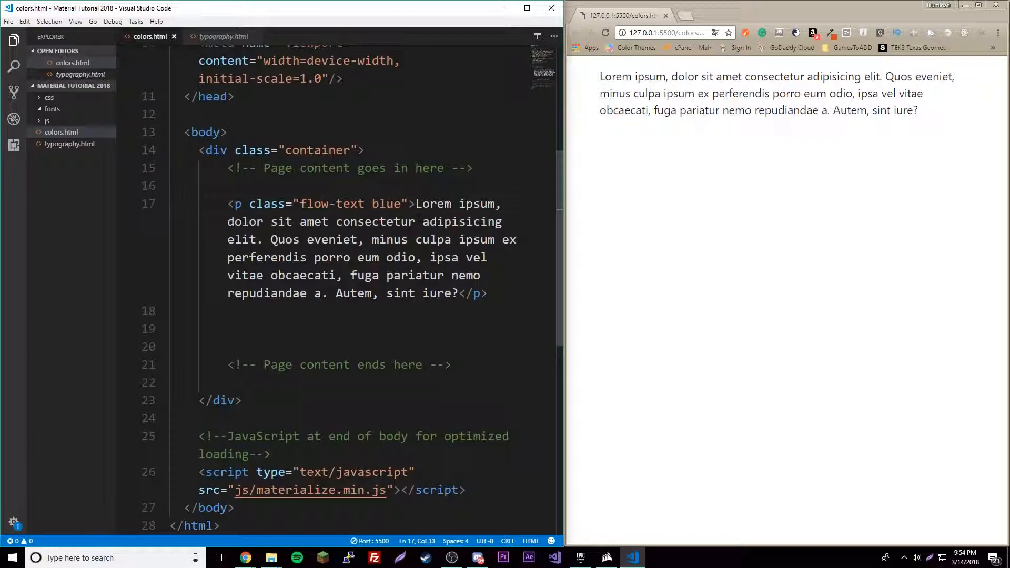
{"action": "type", "text": "-te"}
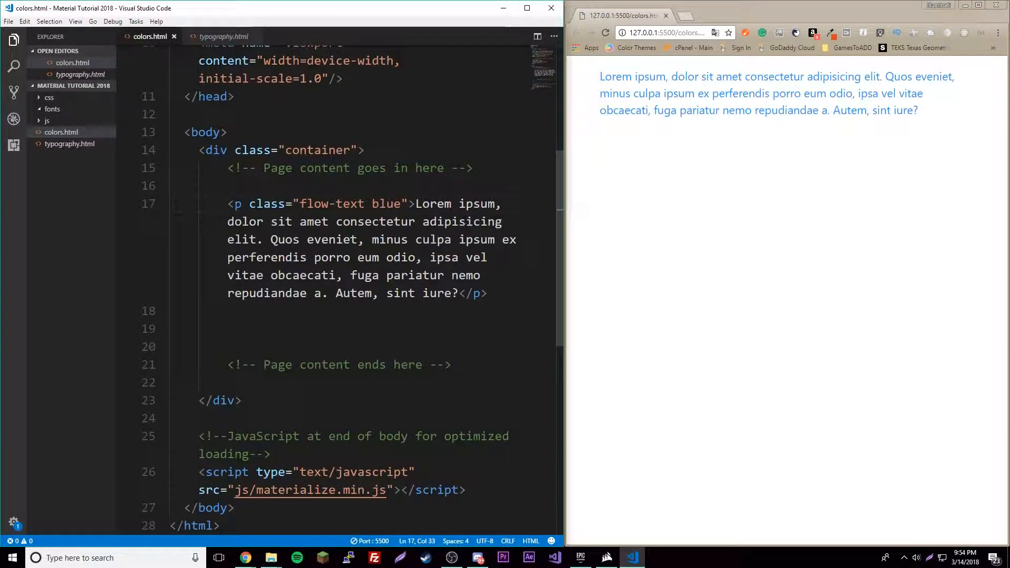
{"action": "left_click_drag", "start_coordinate": [601, 76], "coordinate": [918, 111]}
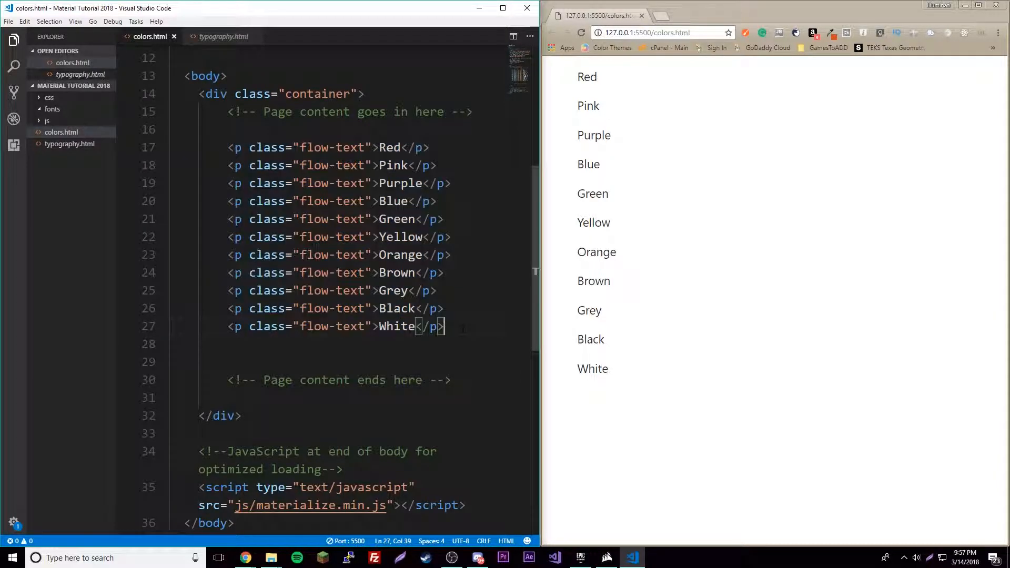
- Give the Red, Pink, Purple, Blue and Green paragraphs their red-text through green-text classes
{"action": "left_click", "coordinate": [278, 165]}
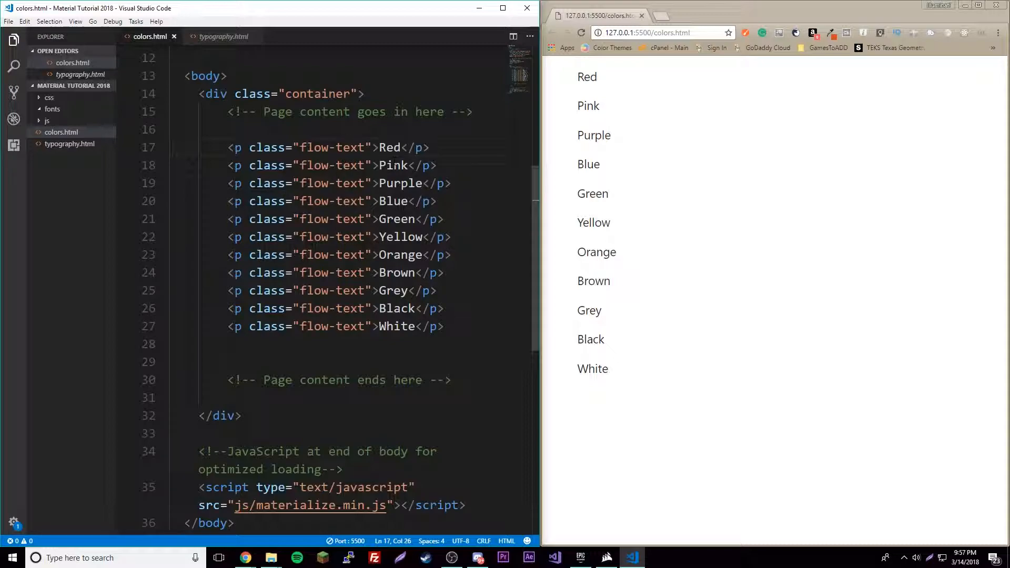
{"action": "left_click", "coordinate": [367, 148]}
{"action": "type", "text": " red"}
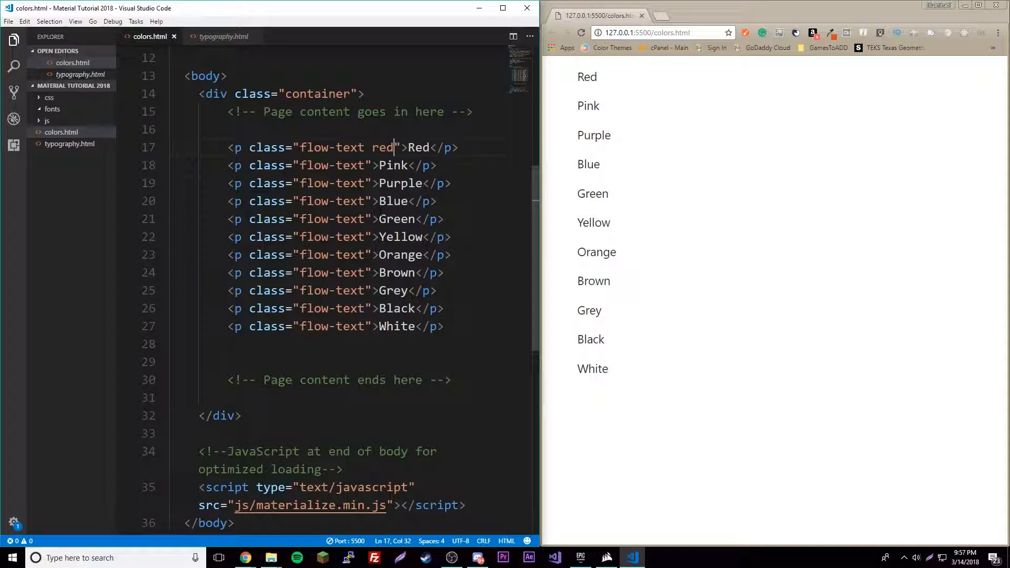
{"action": "type", "text": "-text"}
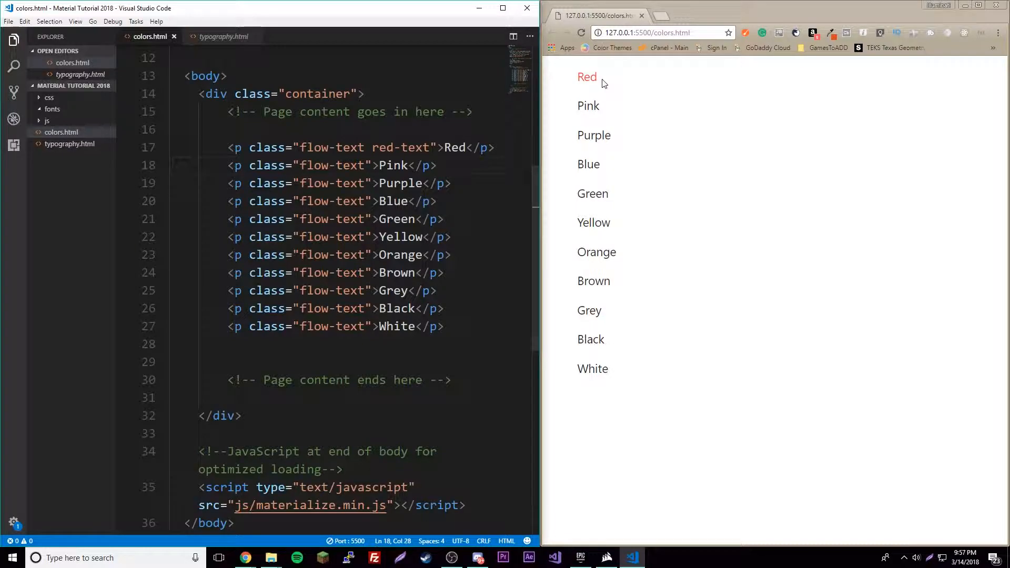
{"action": "type", "text": "bl"}
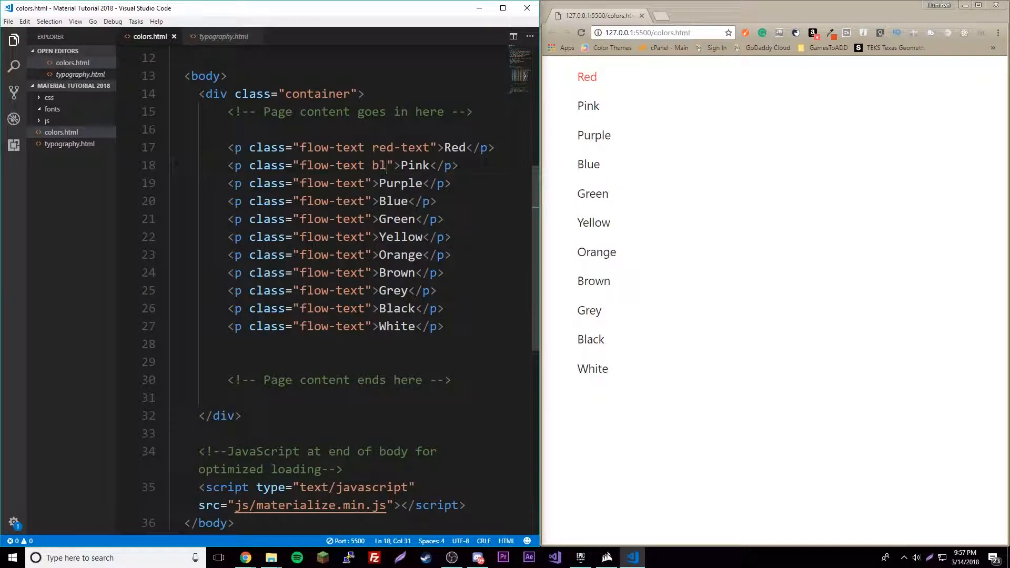
{"action": "type", "text": "pink-t"}
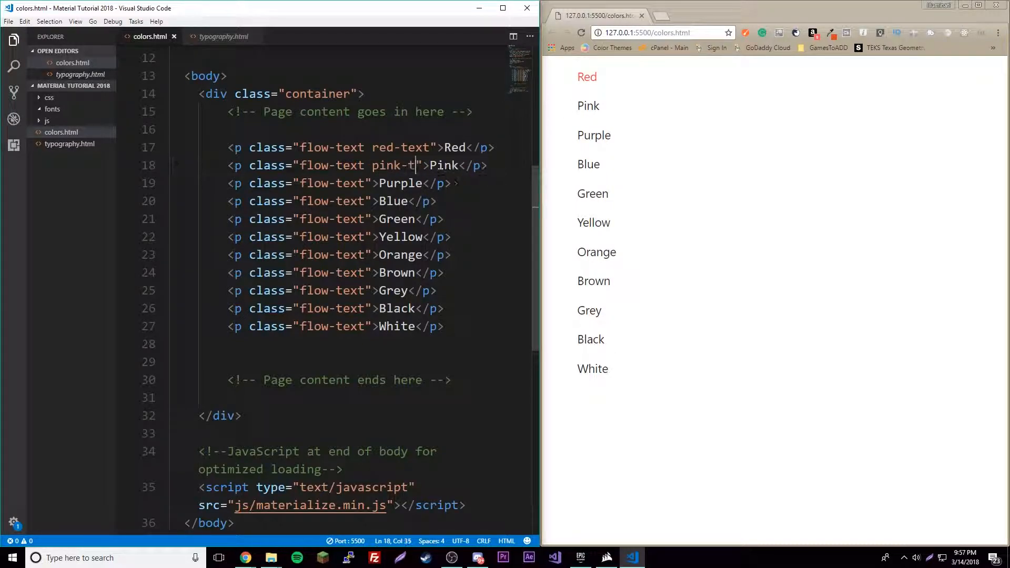
{"action": "type", "text": "ext"}
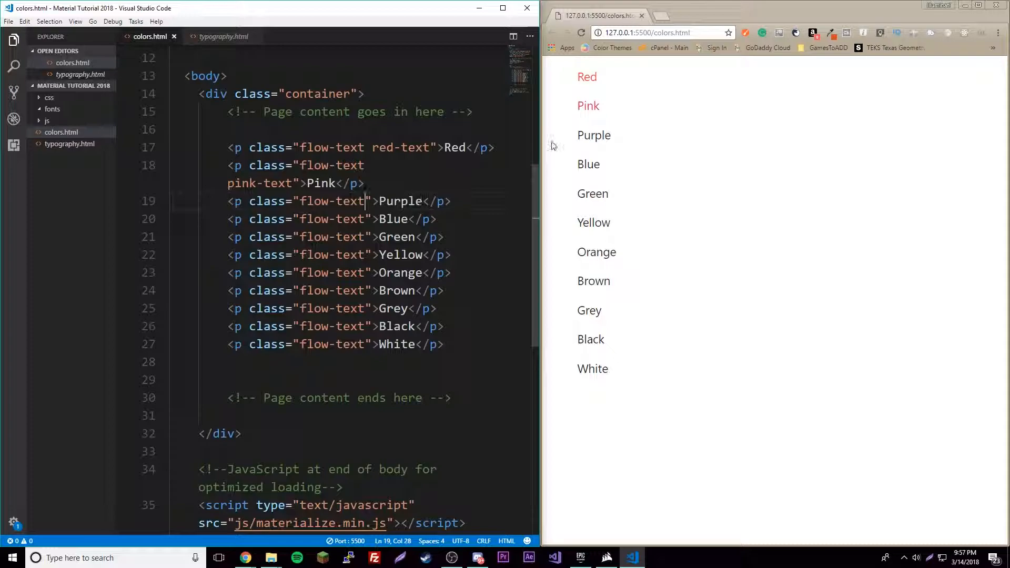
{"action": "type", "text": "pr"}
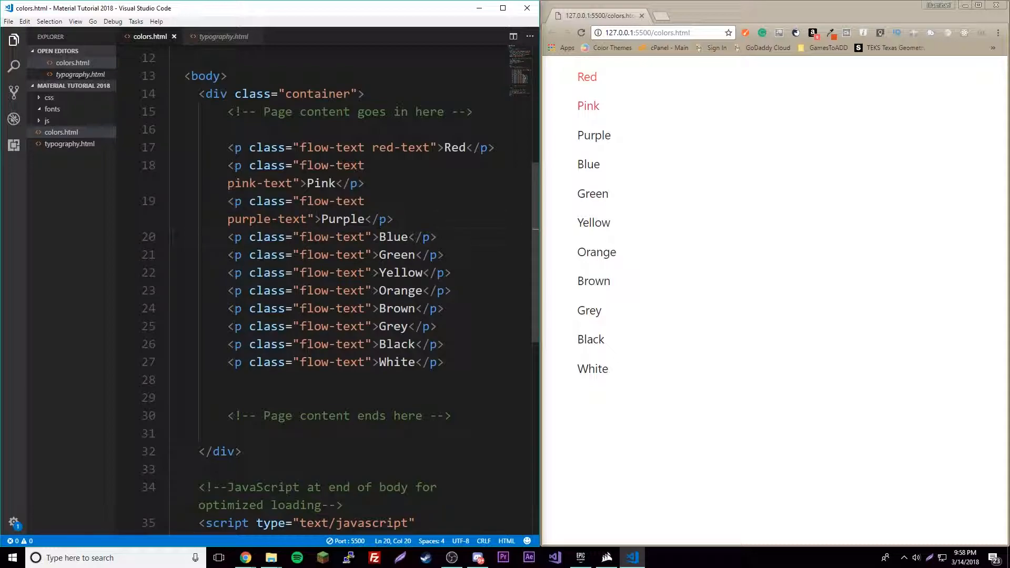
{"action": "type", "text": "blue-text"}
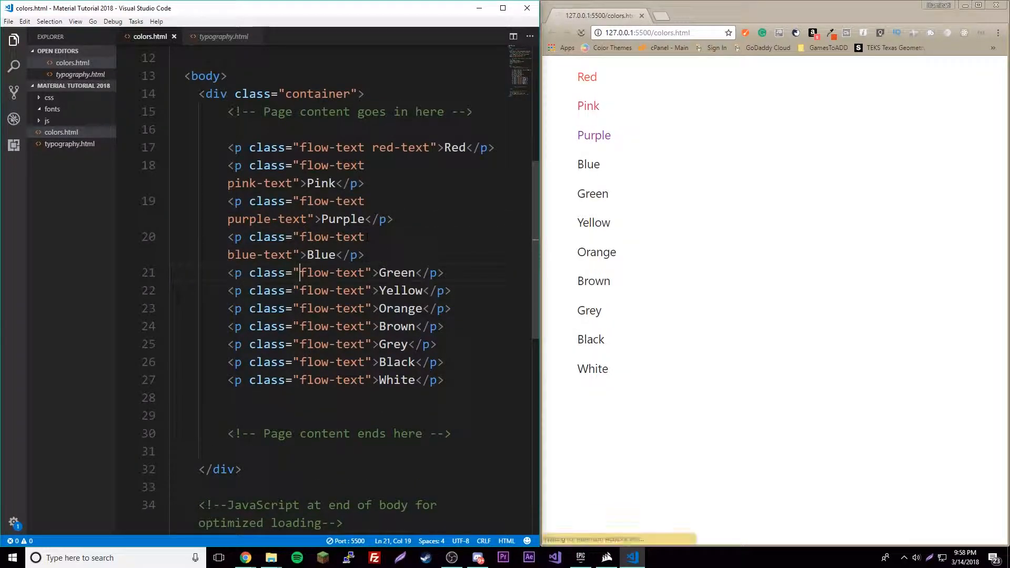
{"action": "type", "text": "gre"}
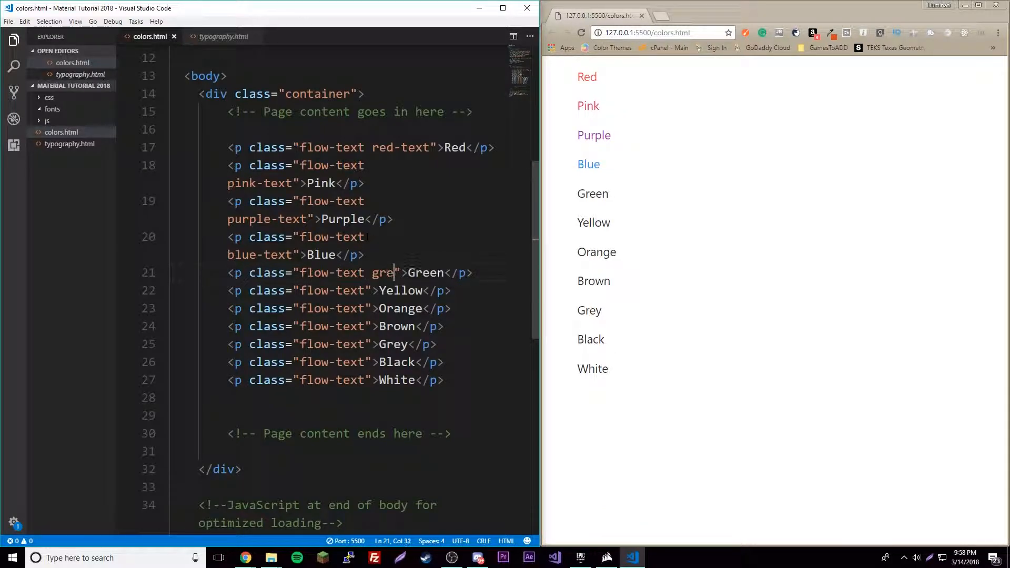
{"action": "type", "text": "en-text"}
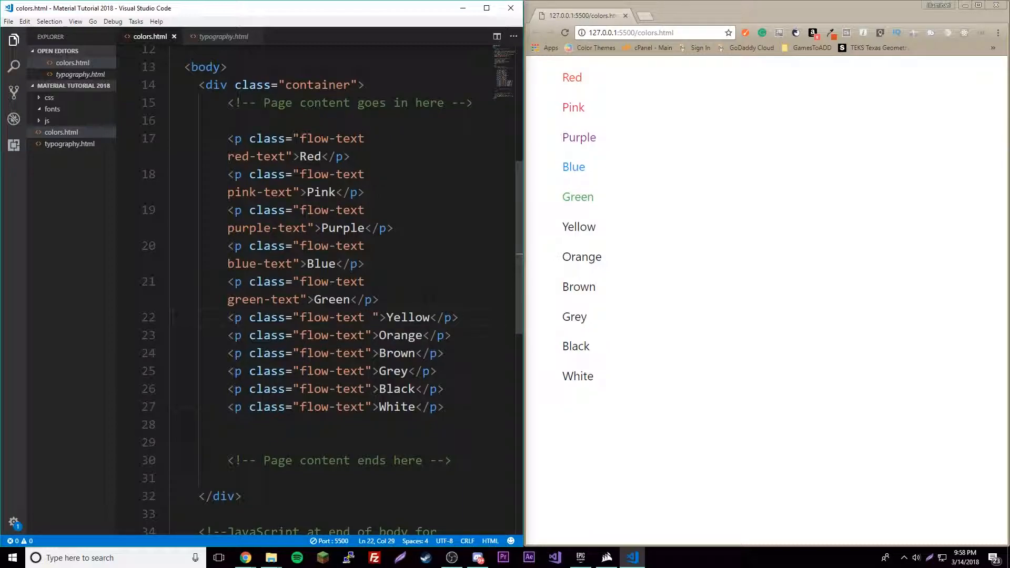
- Add yellow-text, orange-text, brown-text, grey-text, black-text and white-text to the remaining paragraphs and save
{"action": "type", "text": "yellow"}
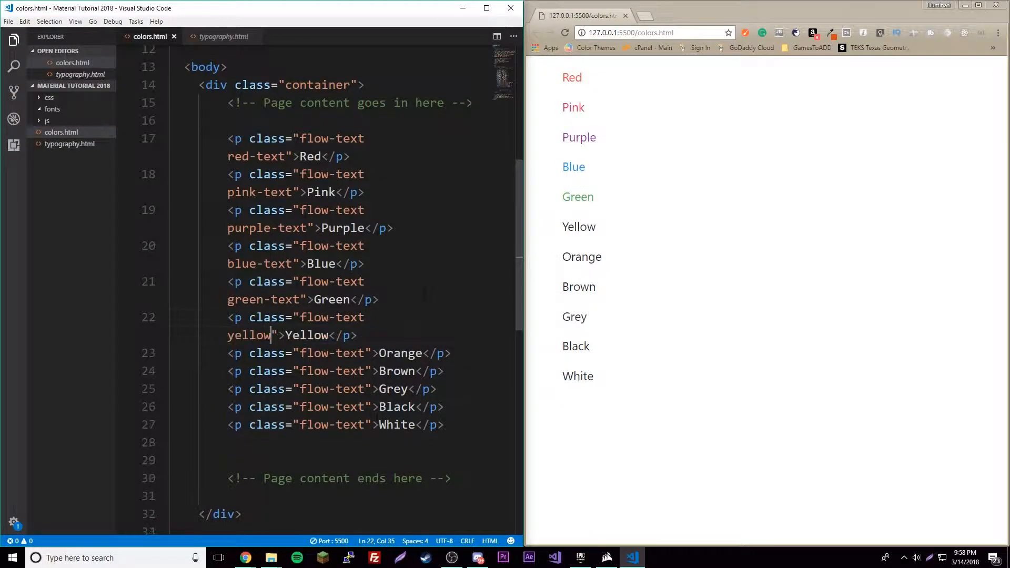
{"action": "type", "text": "-text"}
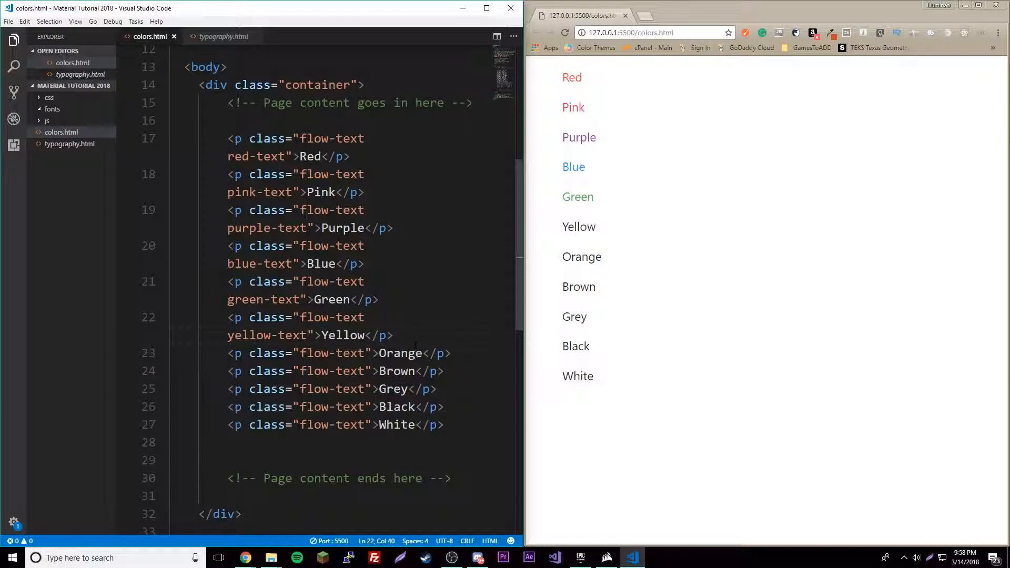
{"action": "type", "text": "orange-text"}
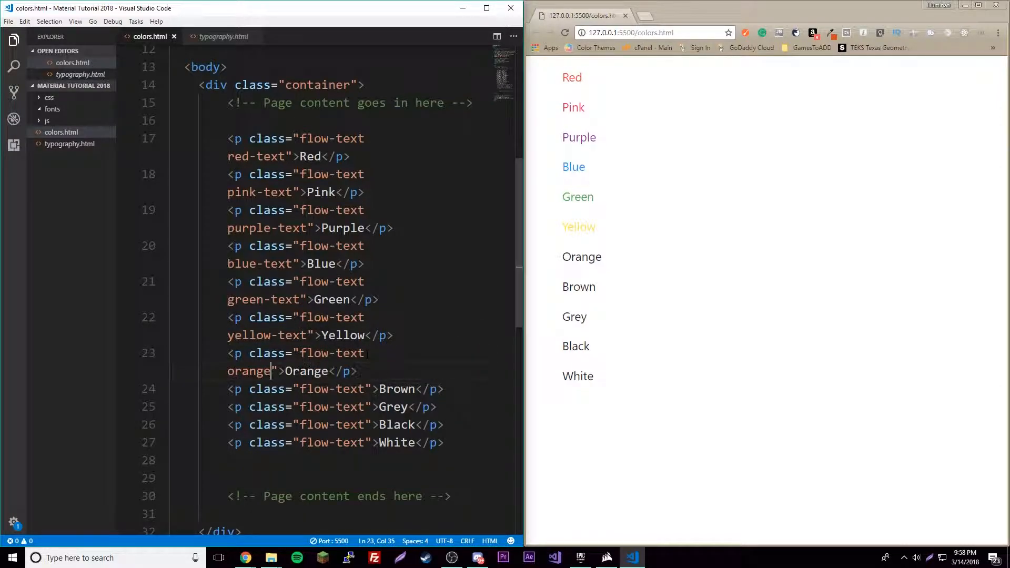
{"action": "type", "text": "-text"}
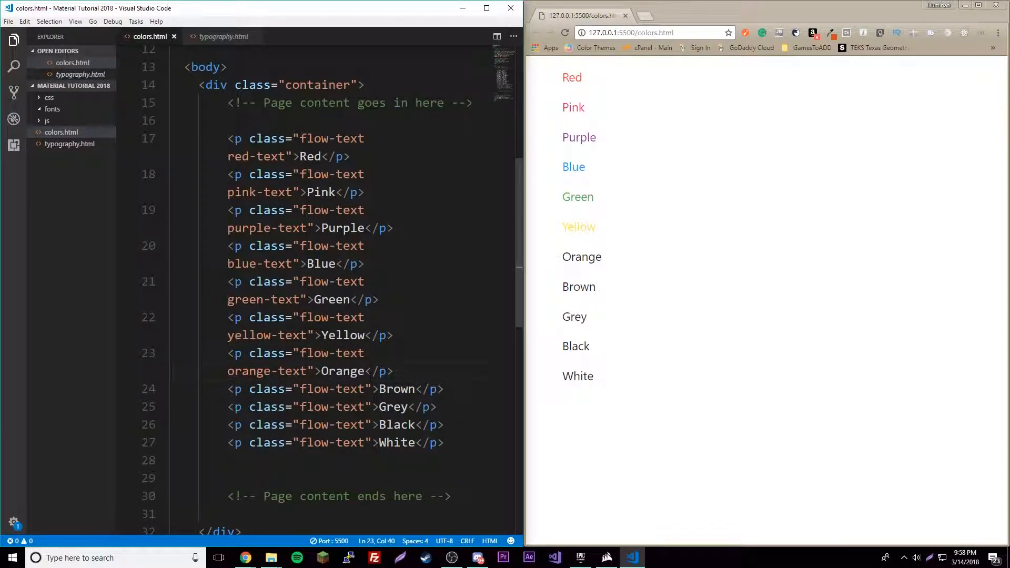
{"action": "type", "text": "brown-"}
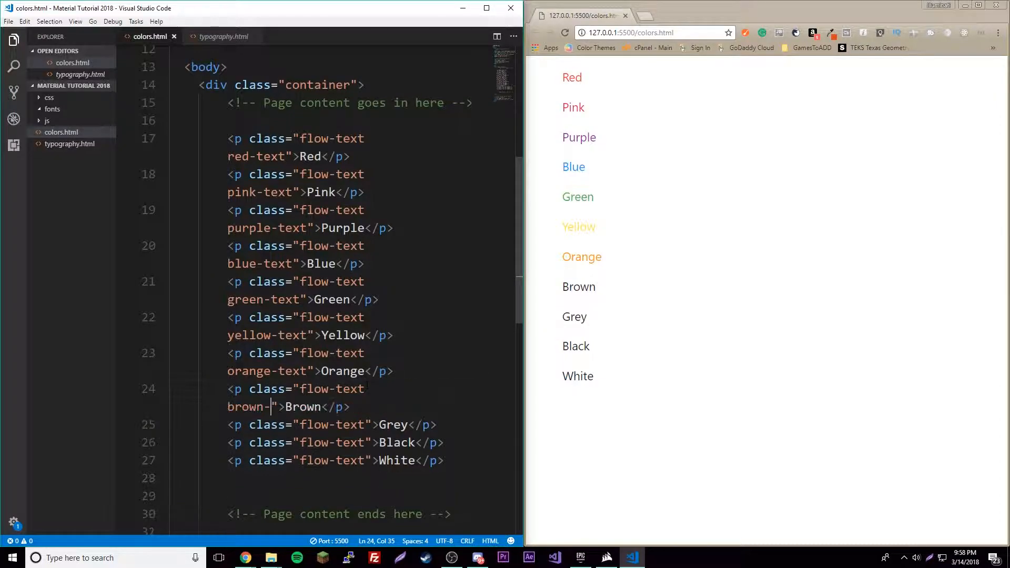
{"action": "type", "text": "text"}
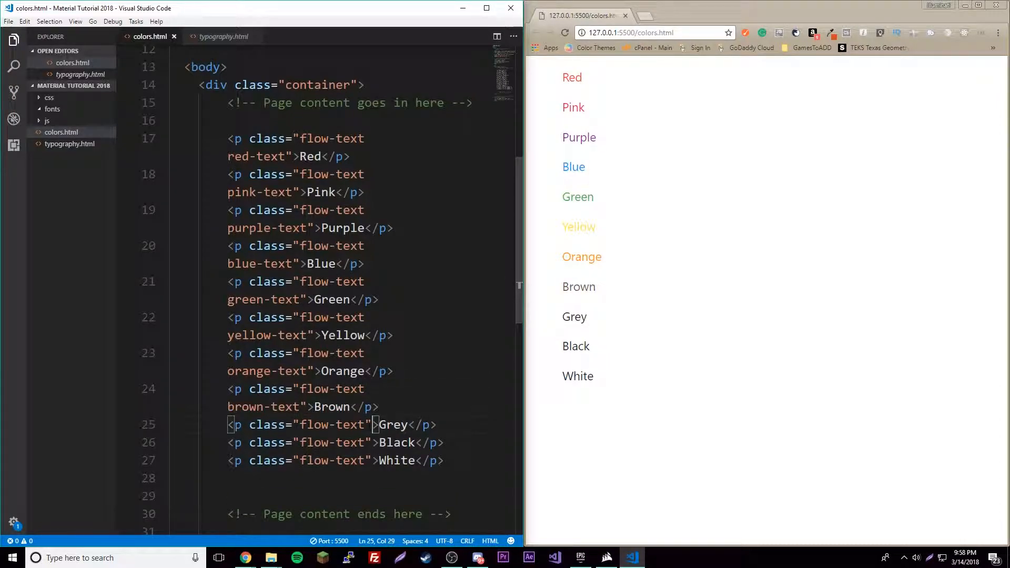
{"action": "type", "text": "gr"}
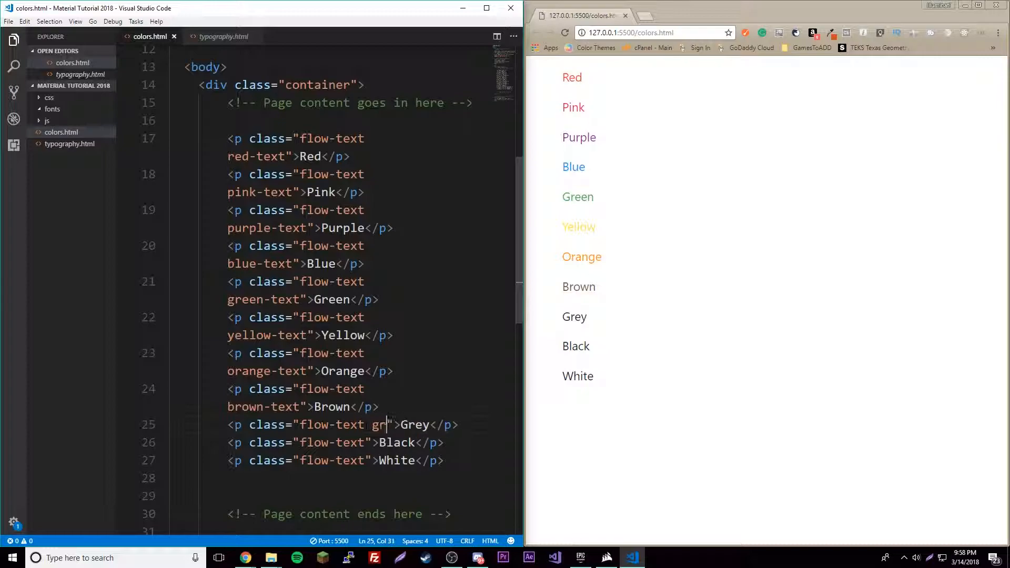
{"action": "type", "text": "ey-text"}
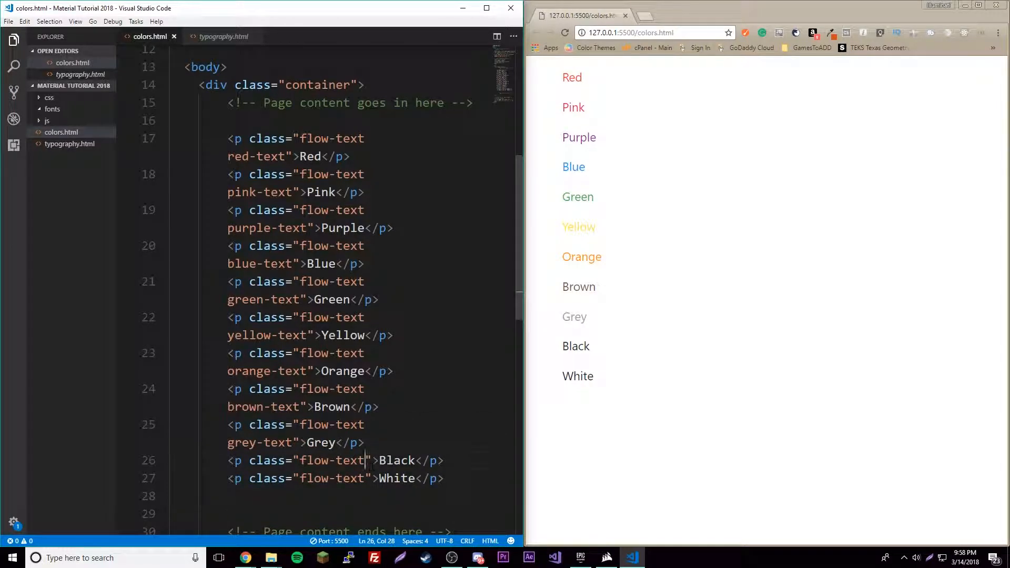
{"action": "type", "text": "b"}
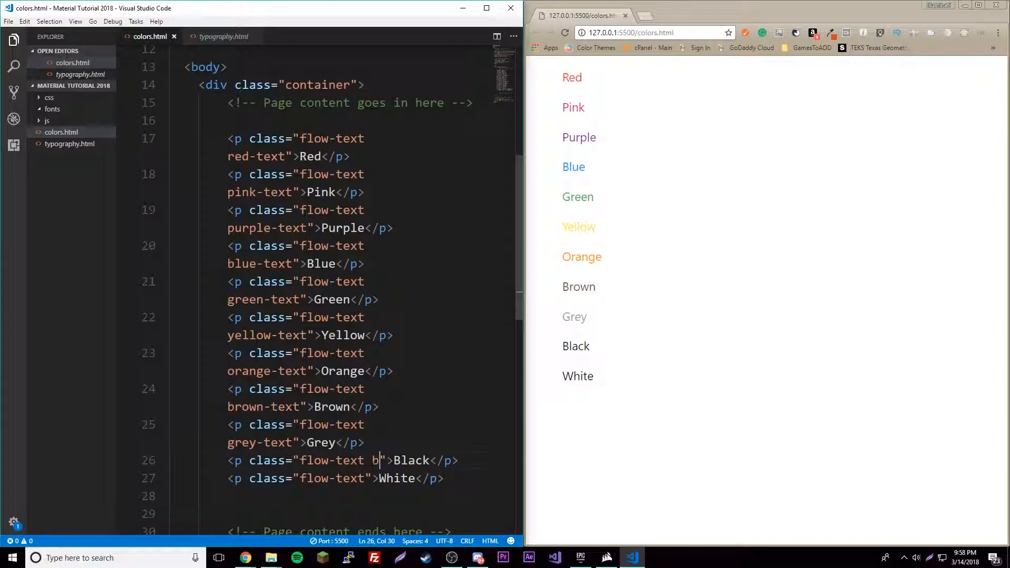
{"action": "type", "text": "lack-text"}
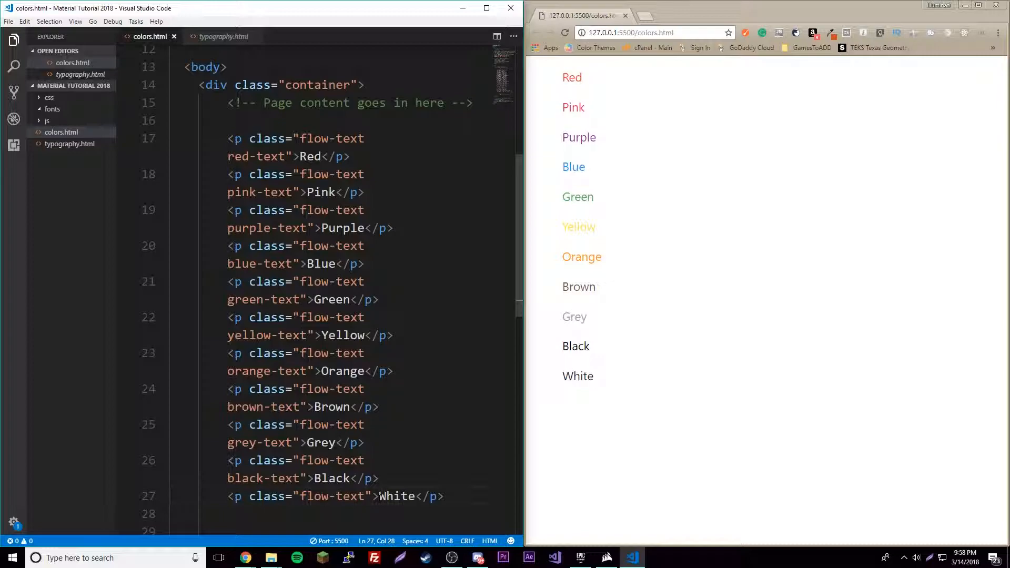
{"action": "type", "text": "white-"}
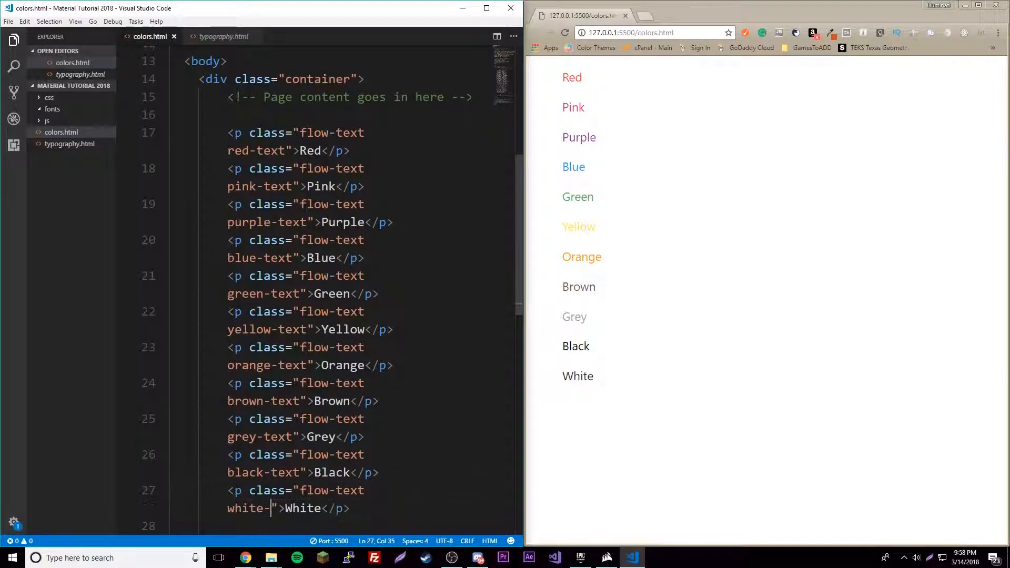
{"action": "type", "text": "text"}
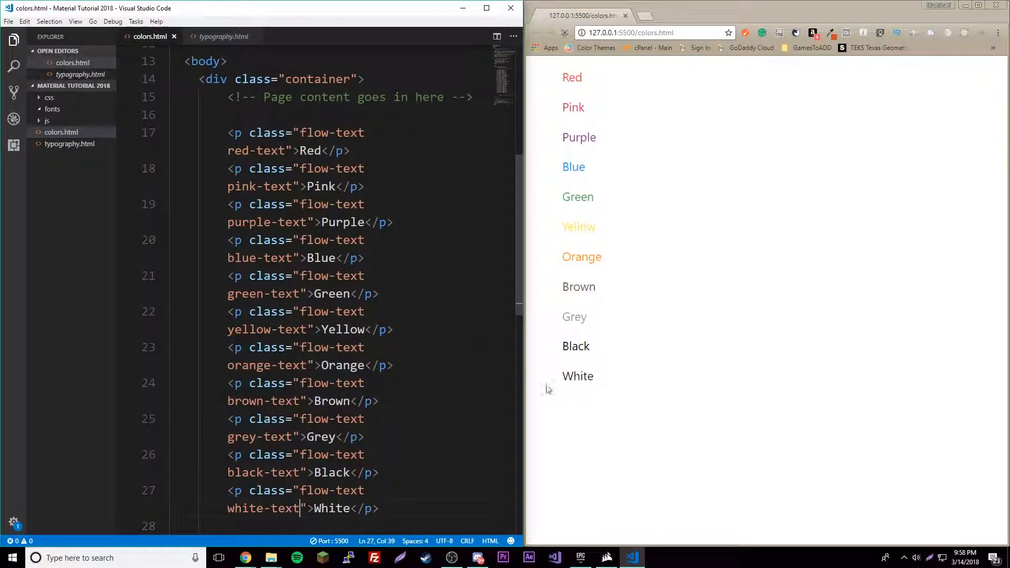
{"action": "double_click", "coordinate": [578, 376]}
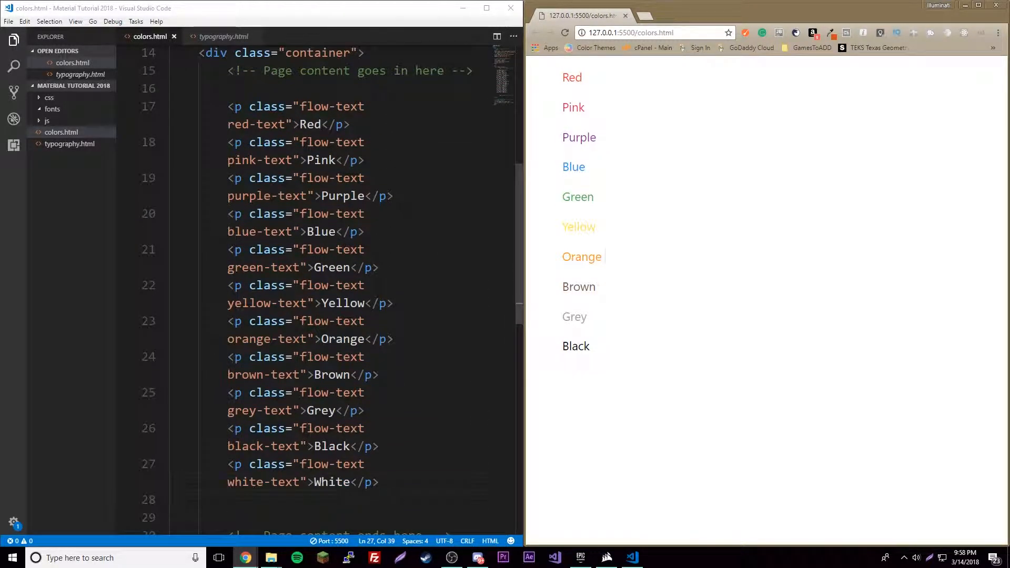
- Add a Cooler colors heading, an hr and flow-text paragraphs Deep Purple through Blue-grey below White
{"action": "left_click", "coordinate": [321, 213]}
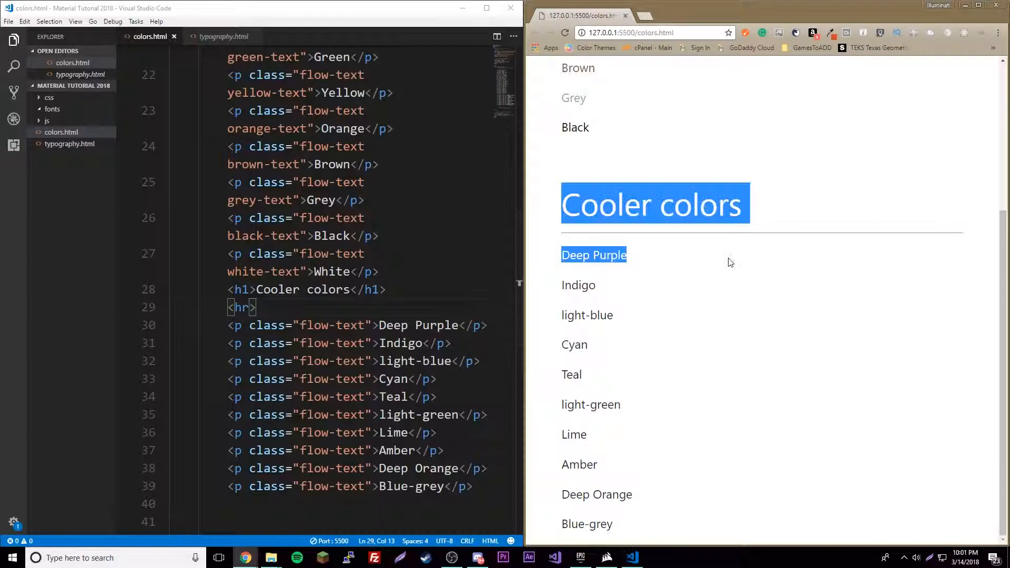
{"action": "left_click", "coordinate": [731, 262]}
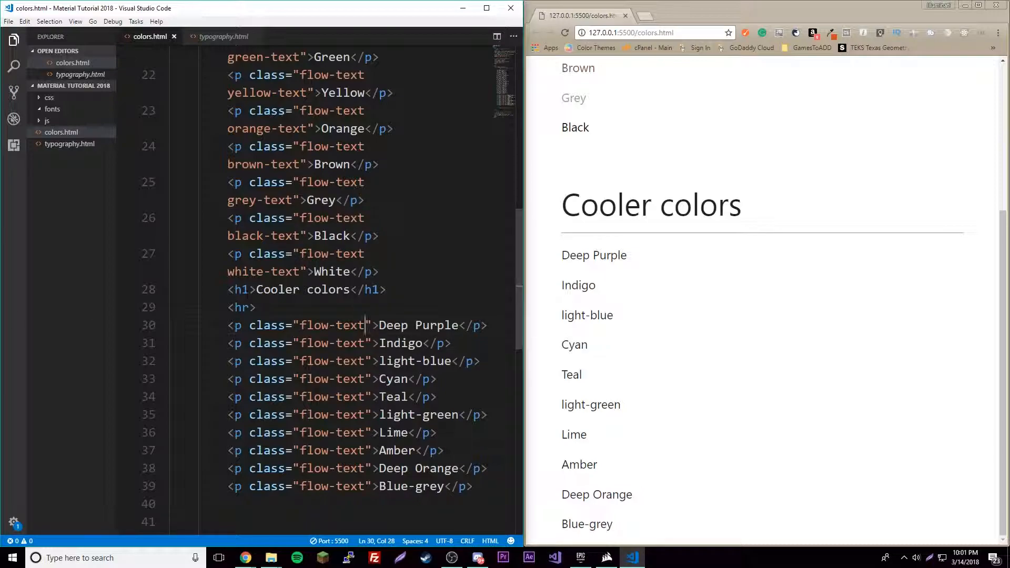
- Give the Deep Purple, Indigo and Light Blue paragraphs deep-purple-text, indigo-text and light-blue-text classes
{"action": "type", "text": "deep"}
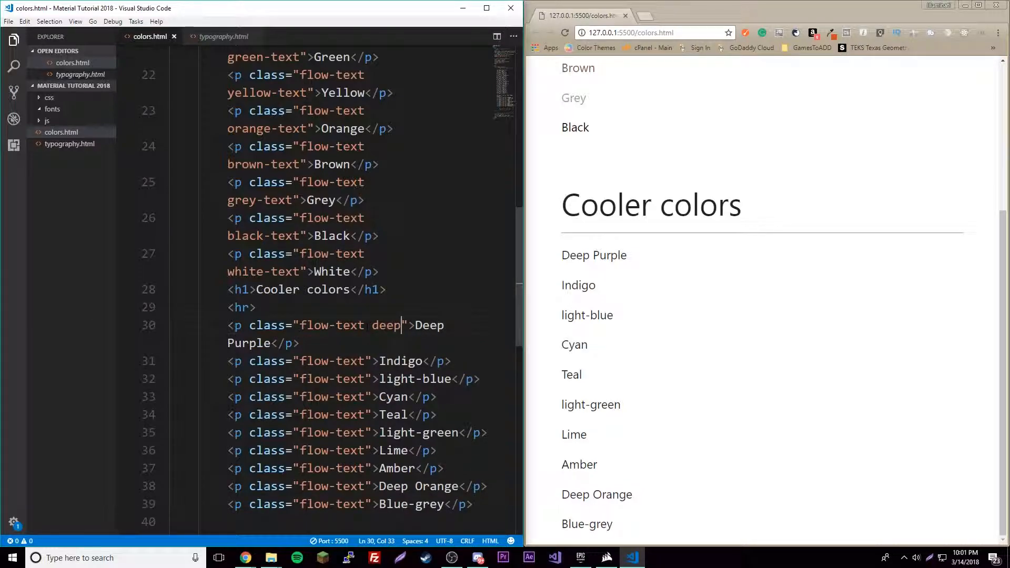
{"action": "type", "text": "-purp"}
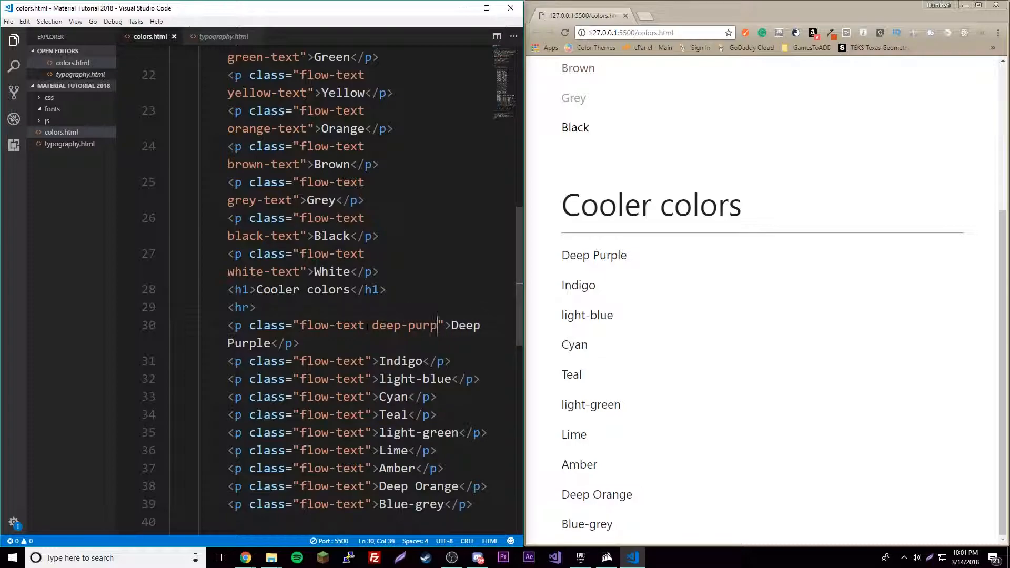
{"action": "type", "text": "ple"}
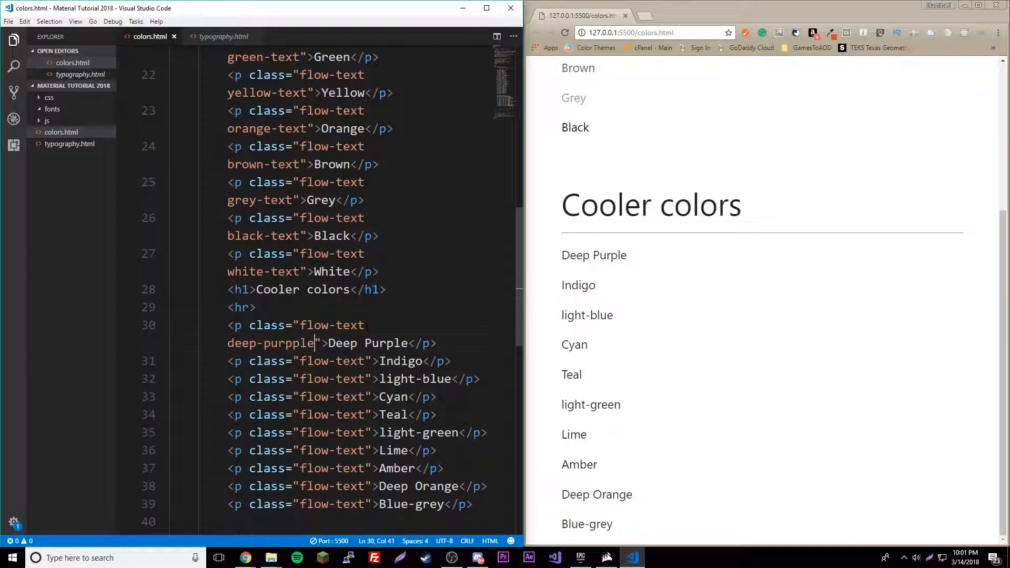
{"action": "type", "text": "-text"}
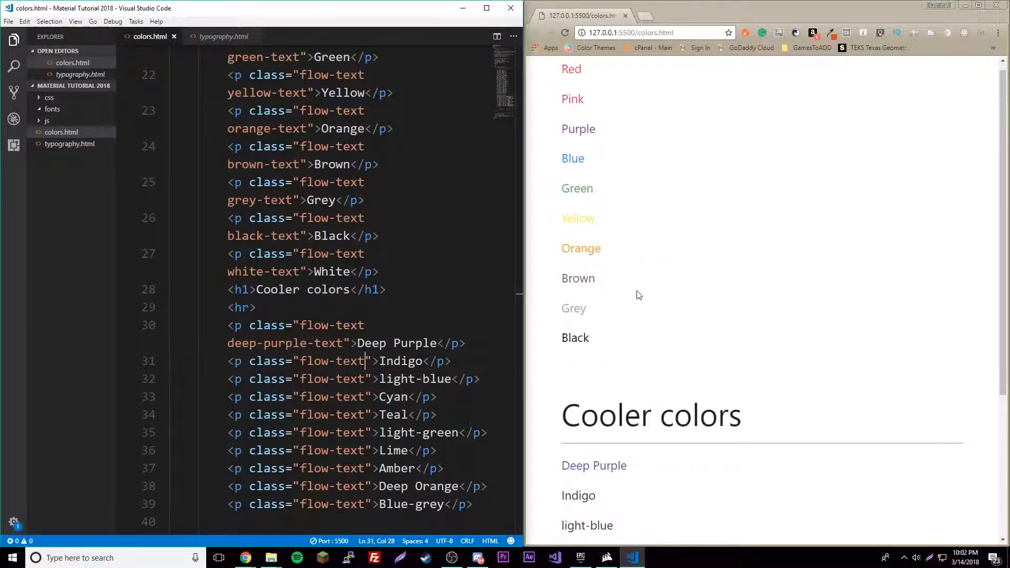
{"action": "scroll", "scroll_direction": "down", "scroll_amount": 3}
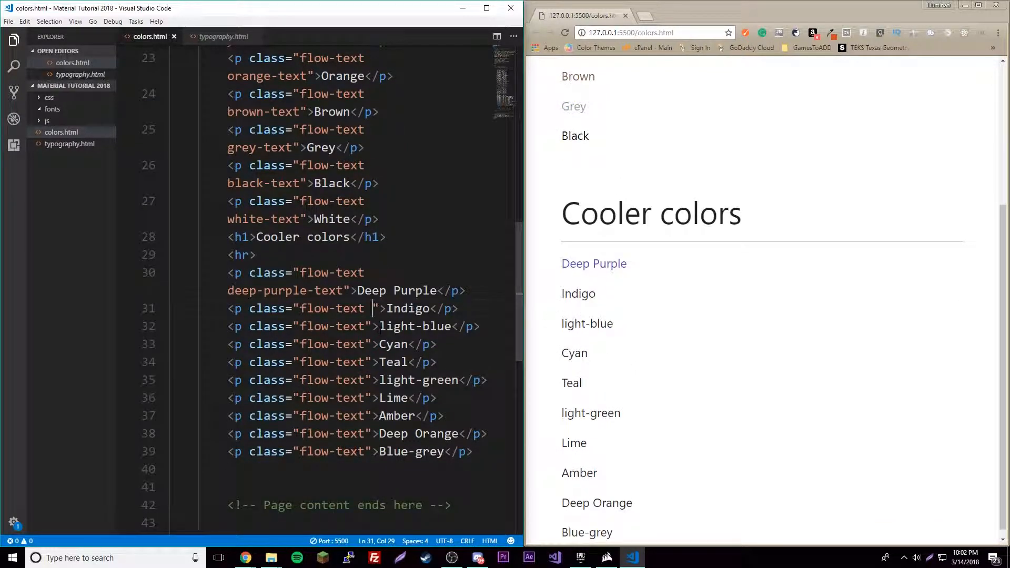
{"action": "type", "text": "indigo-te"}
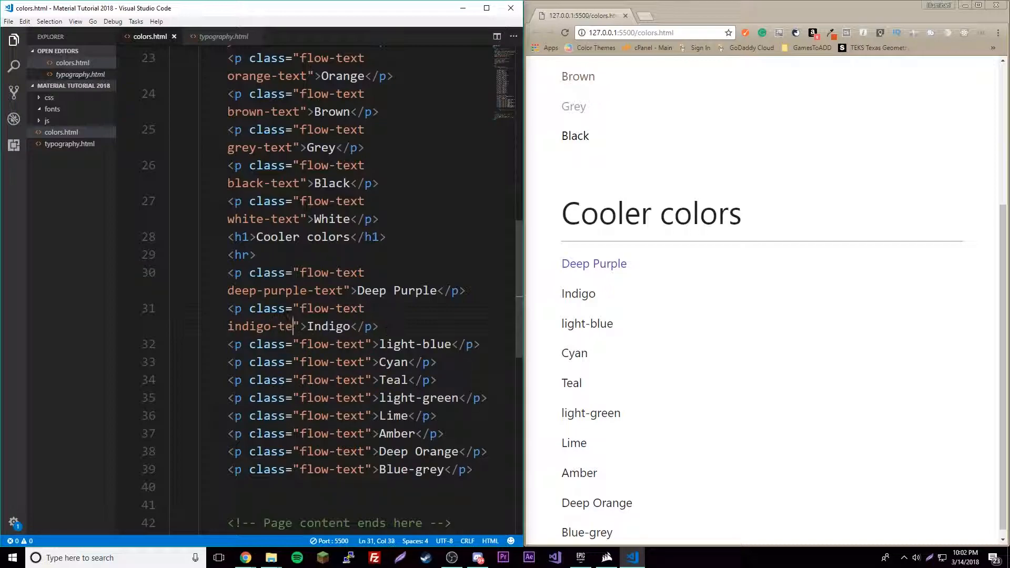
{"action": "type", "text": "xt"}
{"action": "left_click", "coordinate": [355, 344]}
{"action": "type", "text": " light"}
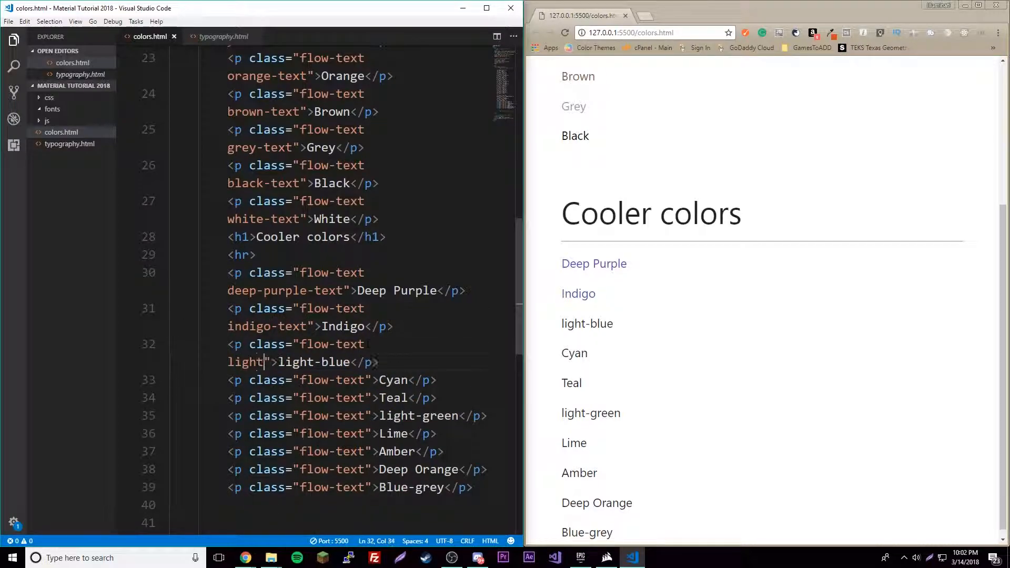
{"action": "type", "text": "-blue-text"}
{"action": "left_click", "coordinate": [335, 380]}
{"action": "type", "text": " c"}
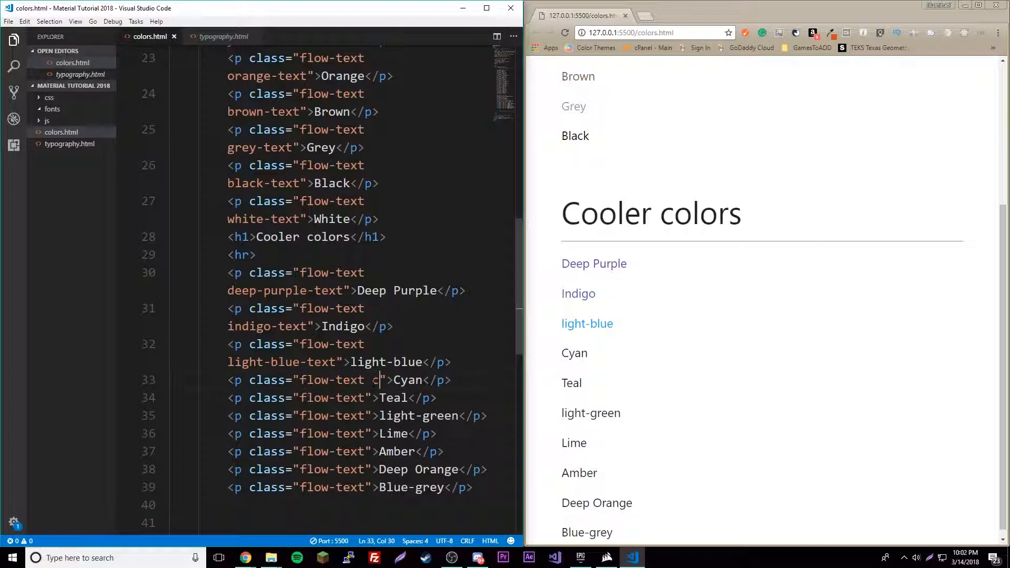
- Add cyan-text, teal-text, lime-text, amber-text, deep-orange-text and blue-grey-text to the remaining Cooler paragraphs
{"action": "type", "text": "yan-text"}
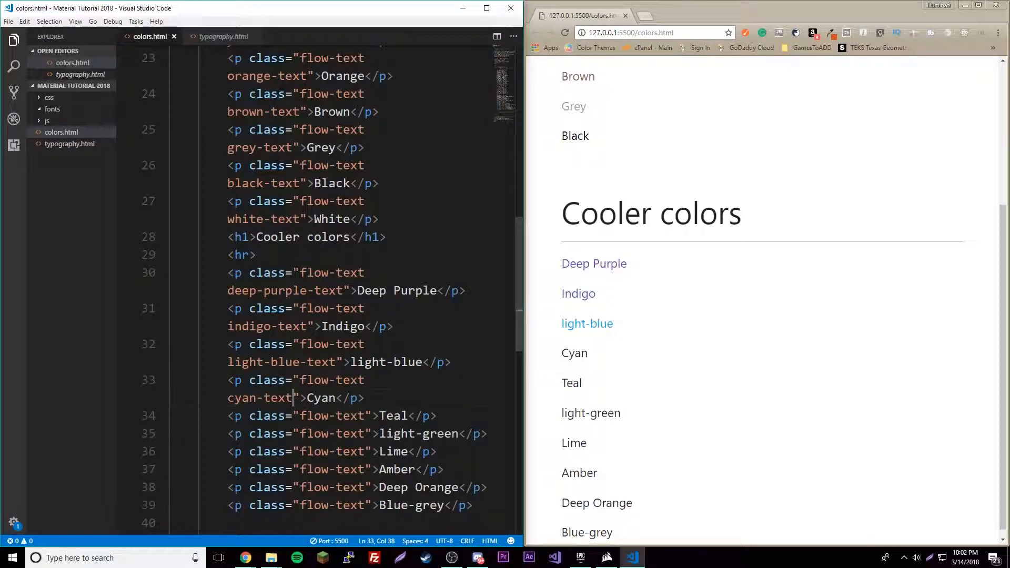
{"action": "type", "text": "t"}
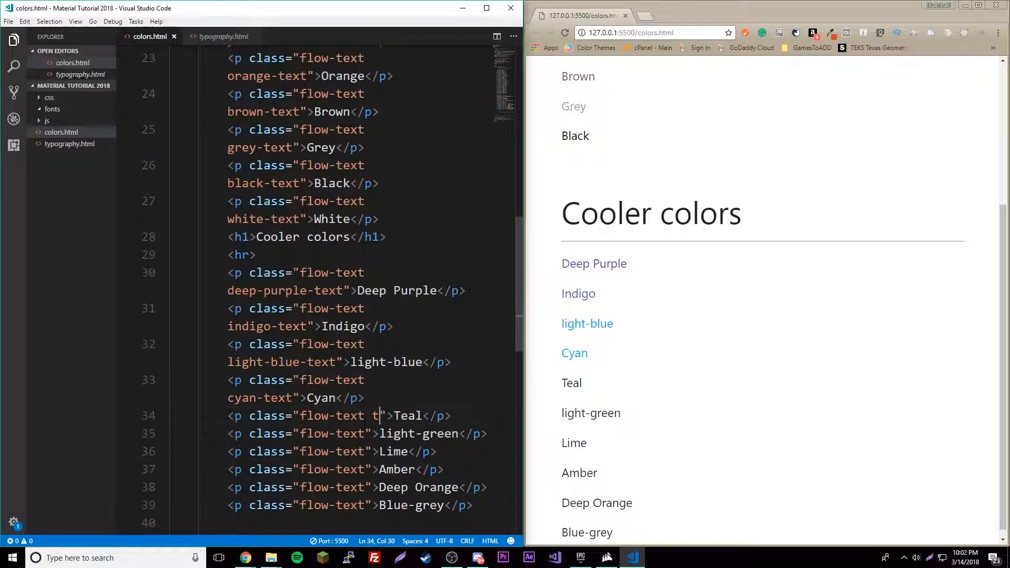
{"action": "type", "text": "eal-text\""}
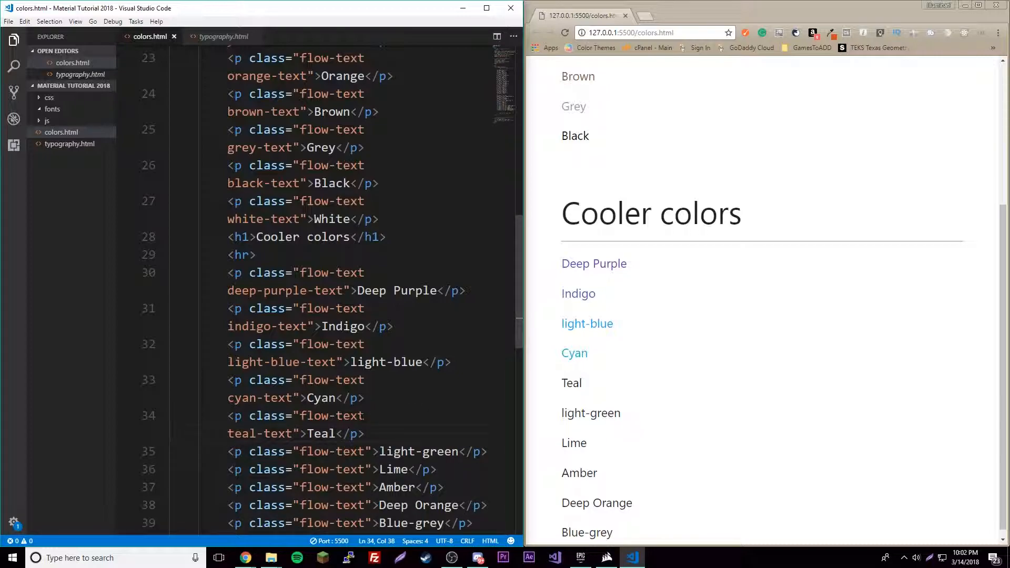
{"action": "scroll", "scroll_direction": "down", "scroll_amount": 3}
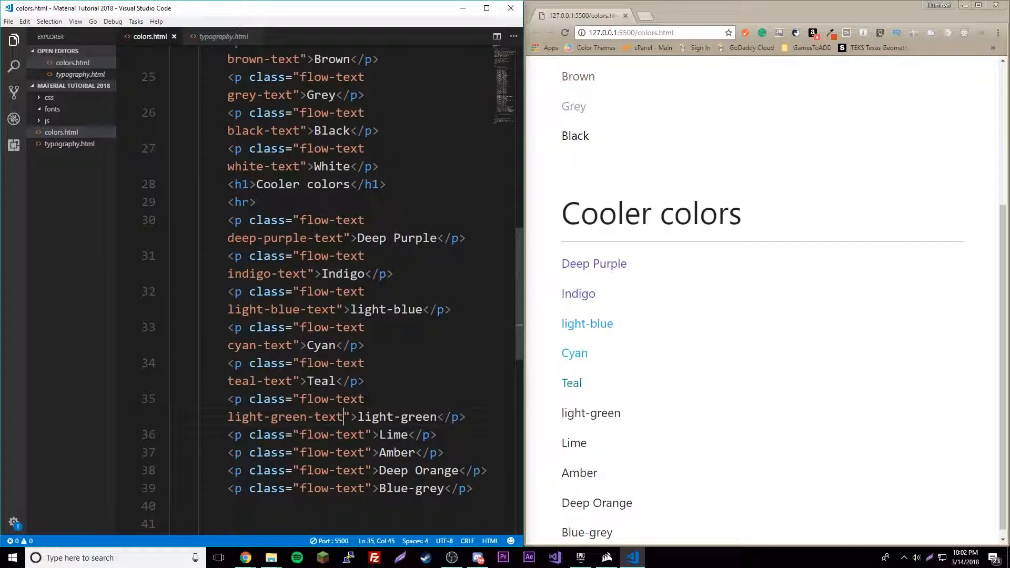
{"action": "type", "text": "lime-0t"}
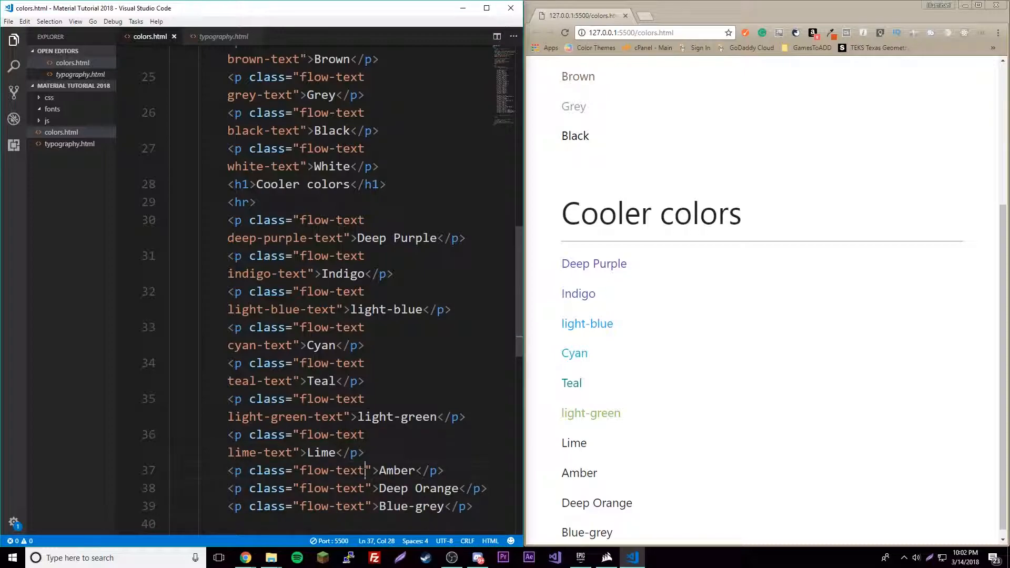
{"action": "type", "text": "amber-text"}
{"action": "left_click", "coordinate": [358, 489]}
{"action": "type", "text": " d"}
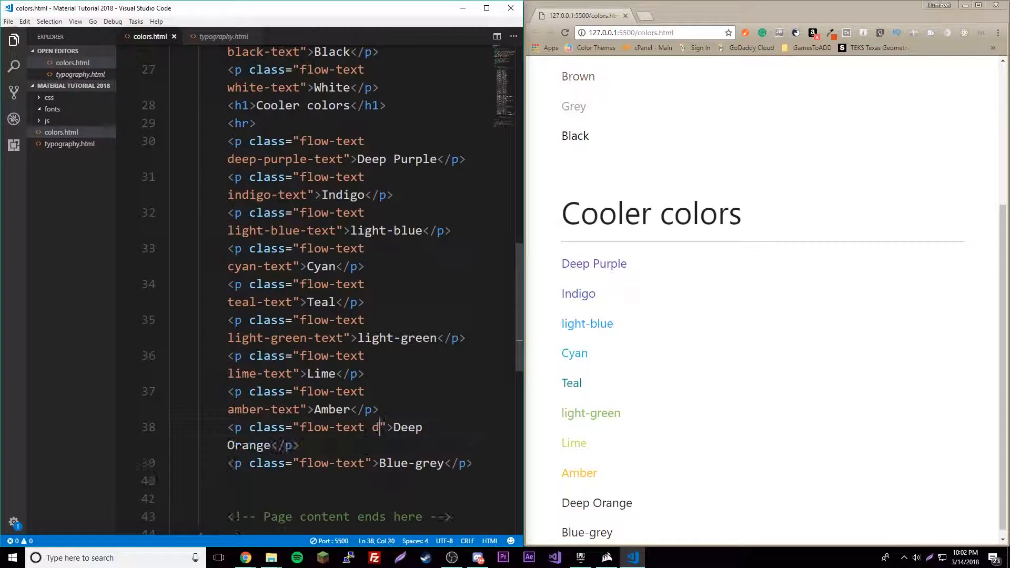
{"action": "type", "text": "eep-orange-text"}
{"action": "left_click", "coordinate": [348, 464]}
{"action": "type", "text": " blue-gr"}
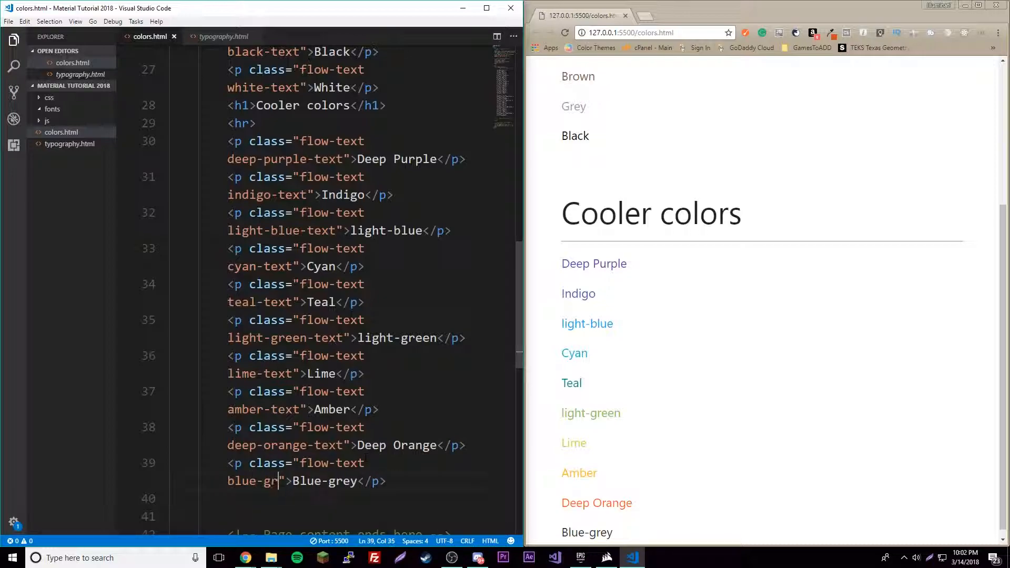
{"action": "type", "text": "ey-text"}
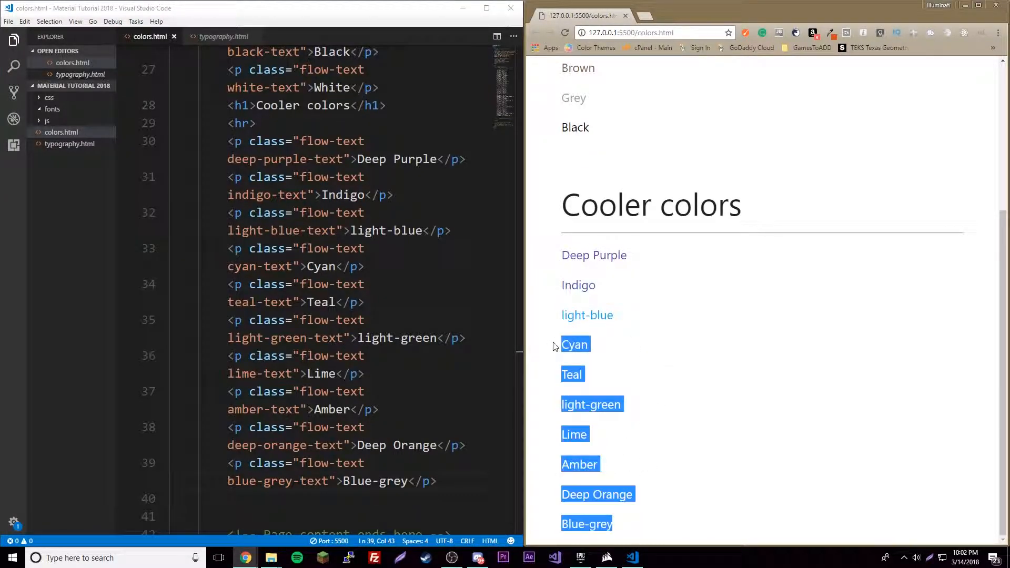
- Add a Shades heading, an hr and plain paragraphs Red Lighter 5 through Red Accent 4 below Blue-grey
{"action": "left_click", "coordinate": [688, 410]}
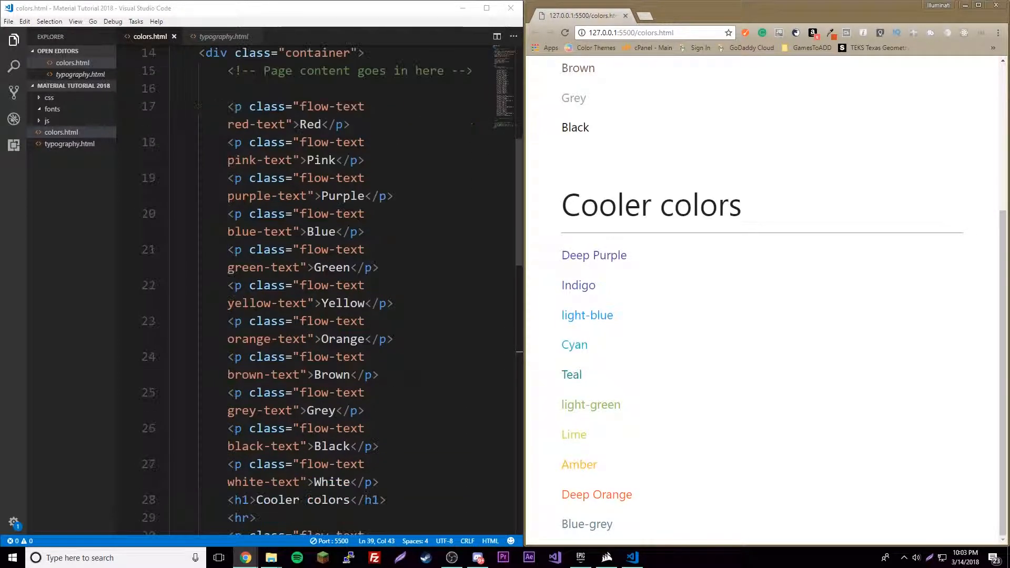
{"action": "scroll", "scroll_direction": "down", "scroll_amount": 3}
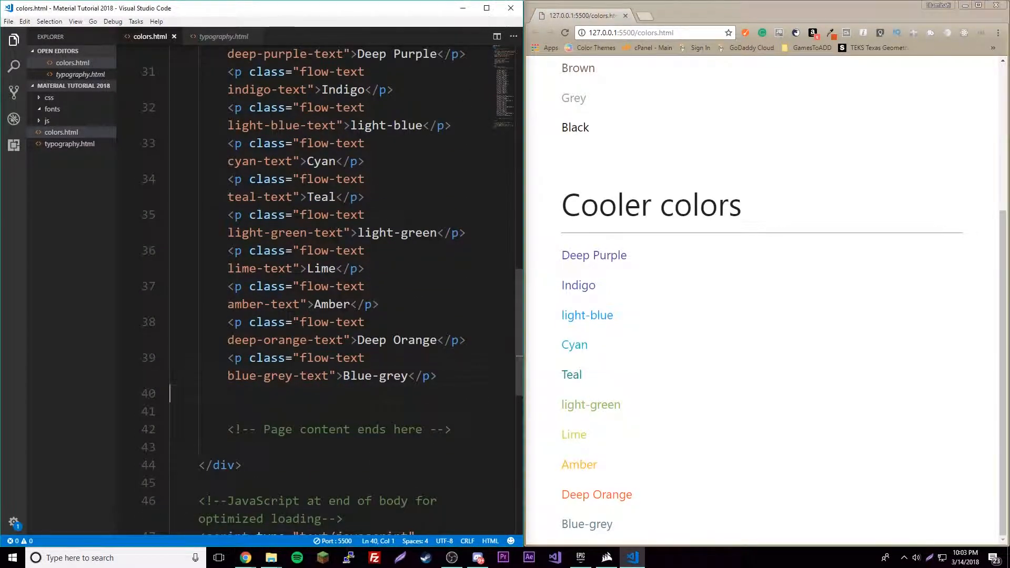
{"action": "left_click", "coordinate": [413, 375]}
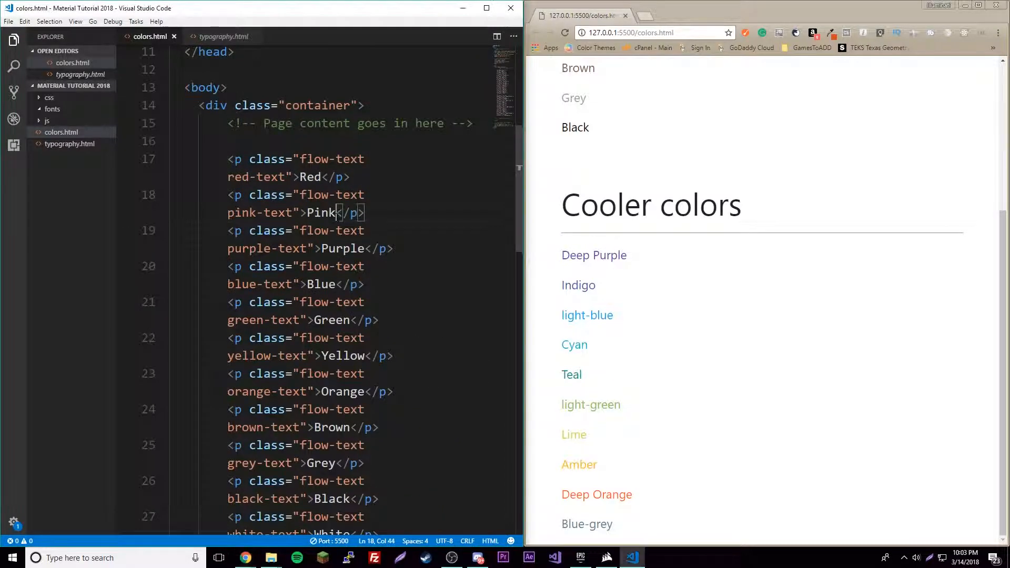
{"action": "scroll", "scroll_direction": "down", "scroll_amount": 3}
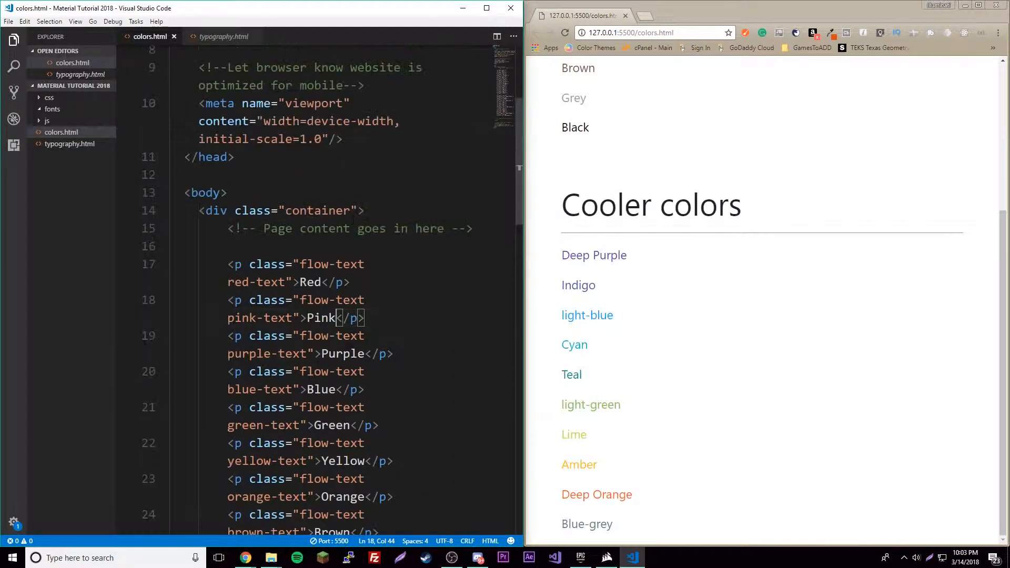
{"action": "scroll", "scroll_direction": "down", "scroll_amount": 3}
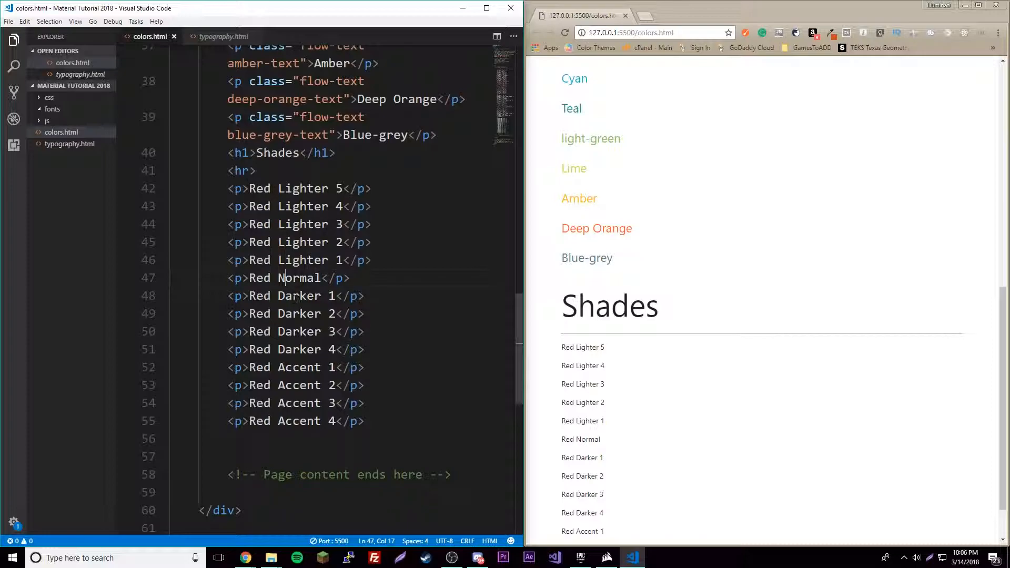
- Give Red Normal red-text and Red Lighter 1–3 red-text text-lighten-1/2/3 classes, then save
{"action": "left_click", "coordinate": [242, 171]}
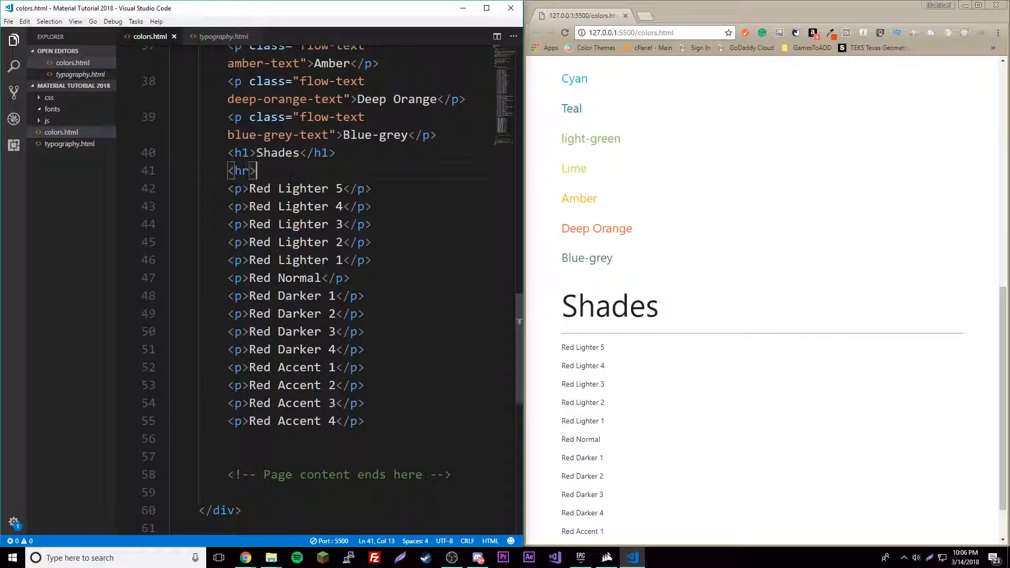
{"action": "left_click_drag", "start_coordinate": [329, 367], "coordinate": [314, 421]}
{"action": "type", "text": " class=\""}
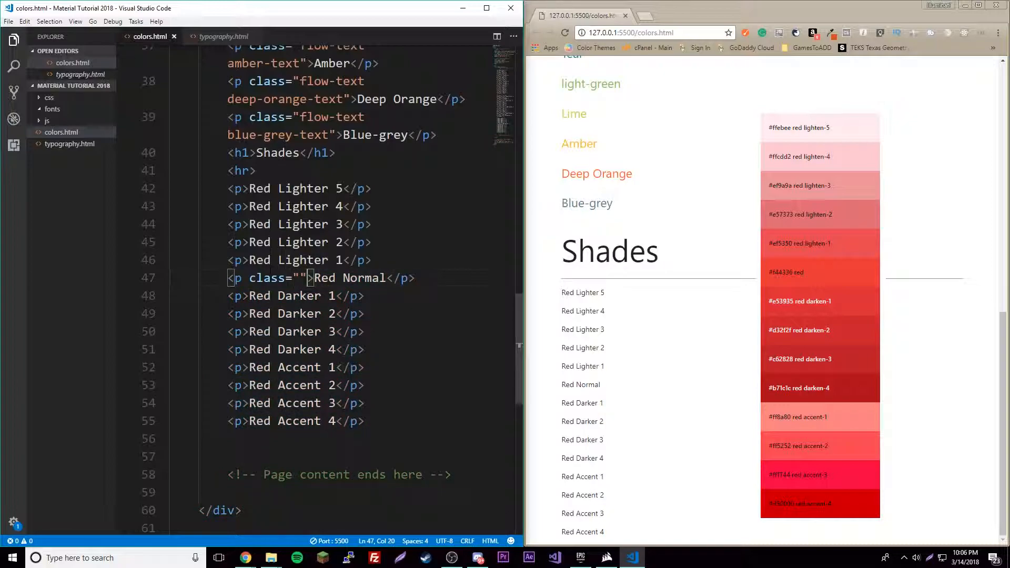
{"action": "type", "text": "red-text"}
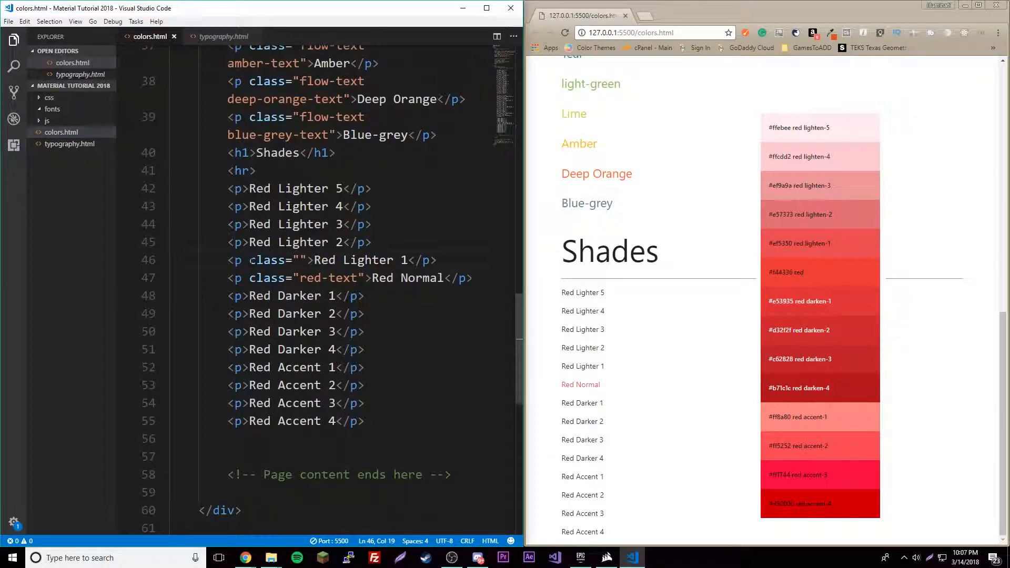
{"action": "type", "text": "red-text text-"}
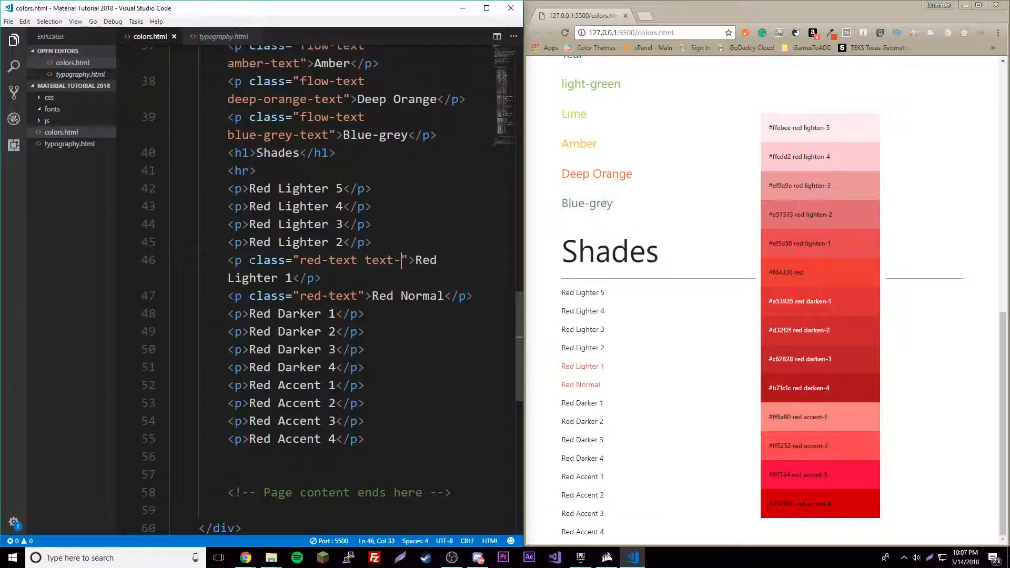
{"action": "type", "text": "lighten"}
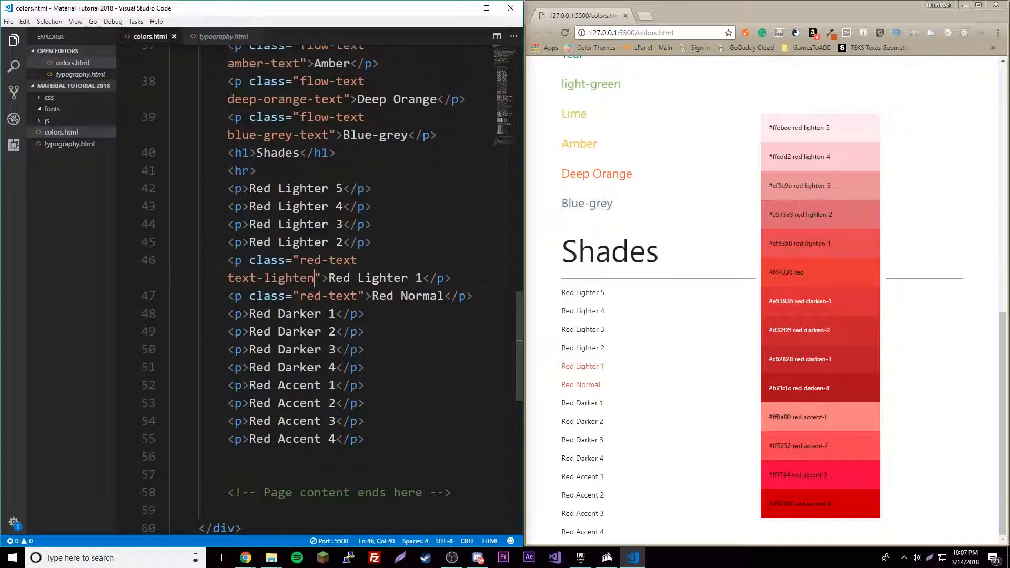
{"action": "type", "text": "-1"}
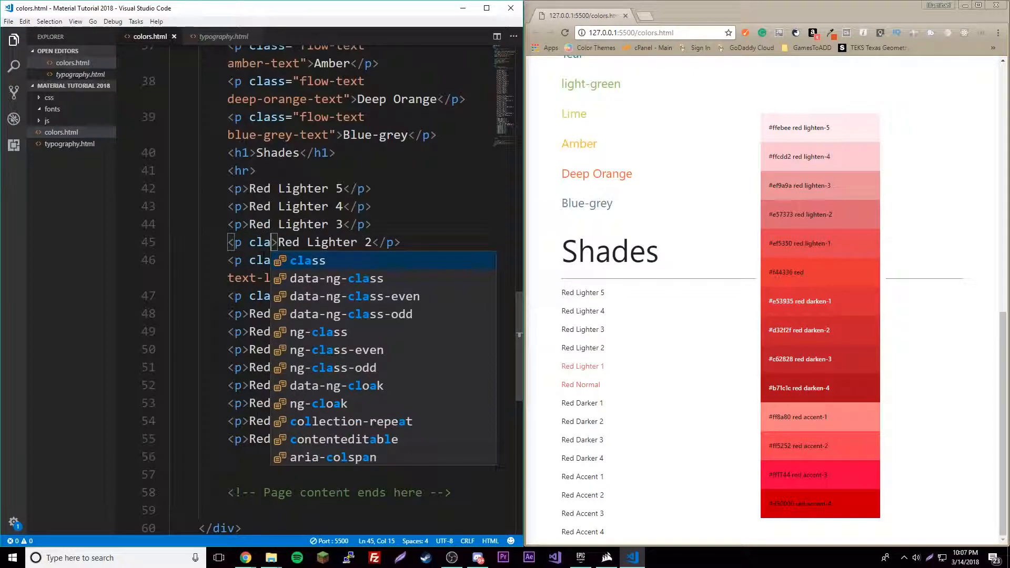
{"action": "type", "text": "red"}
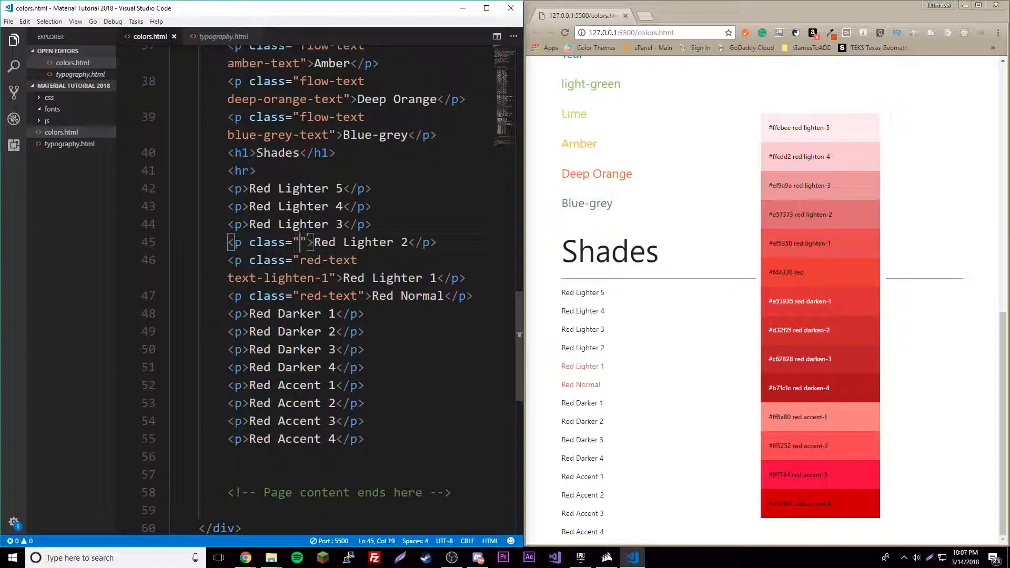
{"action": "type", "text": "red-text te"}
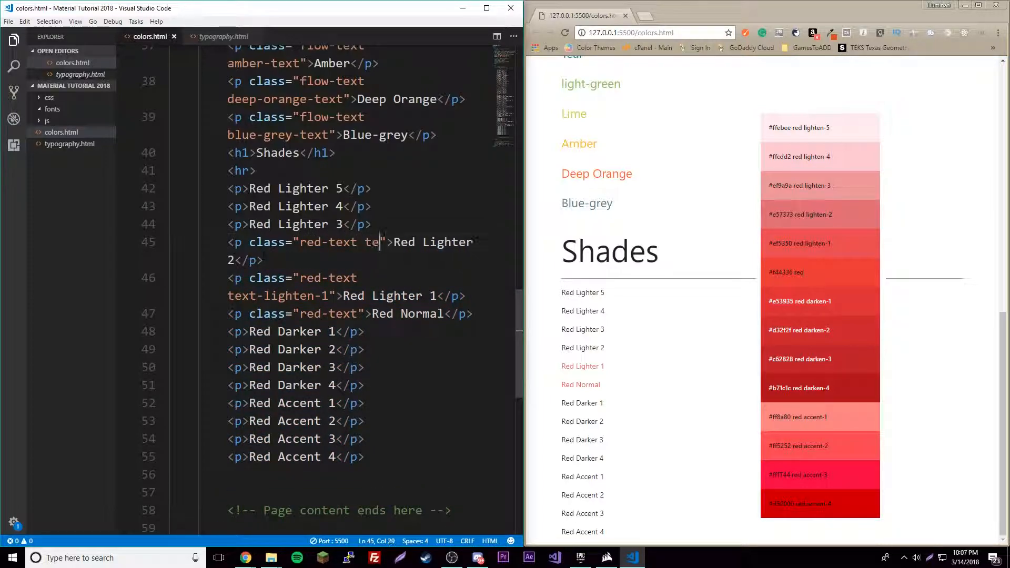
{"action": "type", "text": "xt-lighten-2"}
{"action": "left_click", "coordinate": [299, 224]}
{"action": "type", "text": " class=\"red-text text-lighten-3\""}
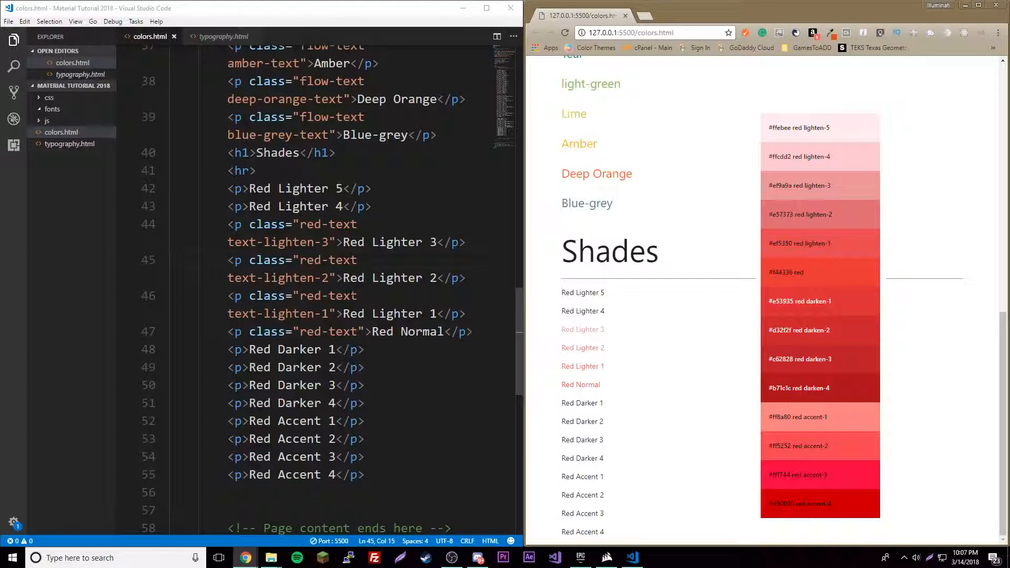
- Give Red Lighter 4 and 5 red-text text-lighten-4 and text-lighten-5 classes
{"action": "left_click", "coordinate": [314, 242]}
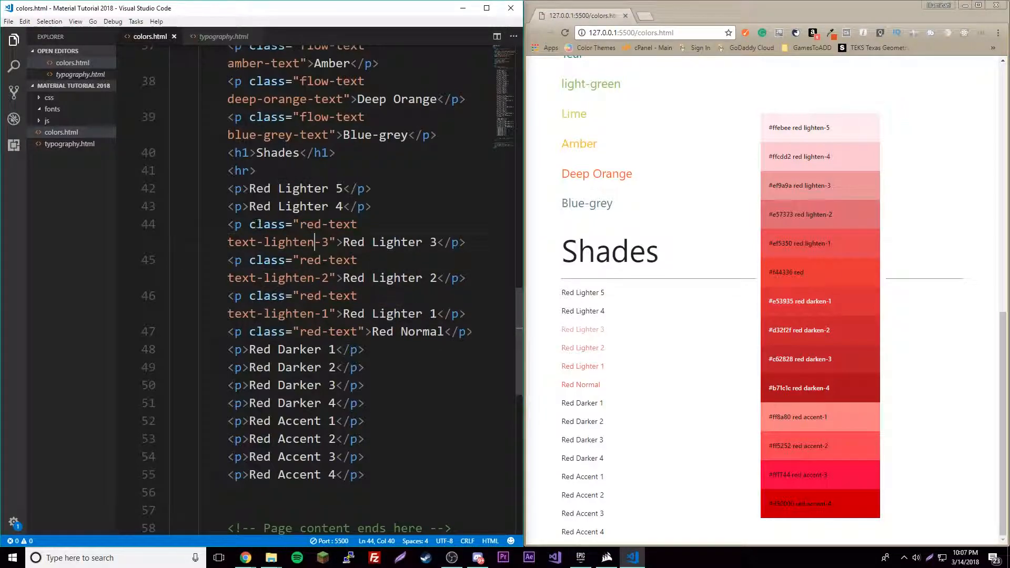
{"action": "left_click", "coordinate": [231, 207]}
{"action": "type", "text": " class=\""}
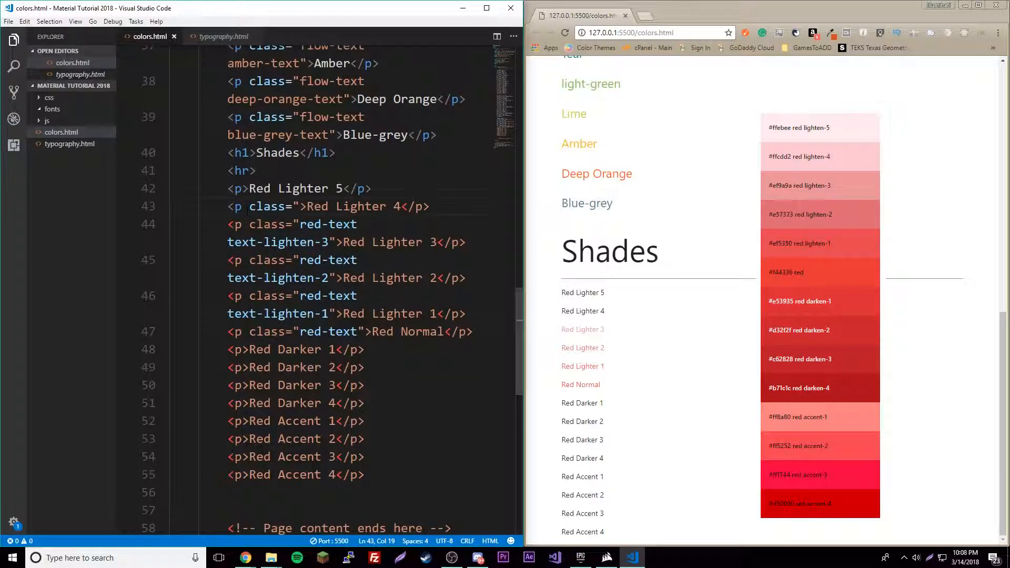
{"action": "type", "text": "red-text text-lighten-4"}
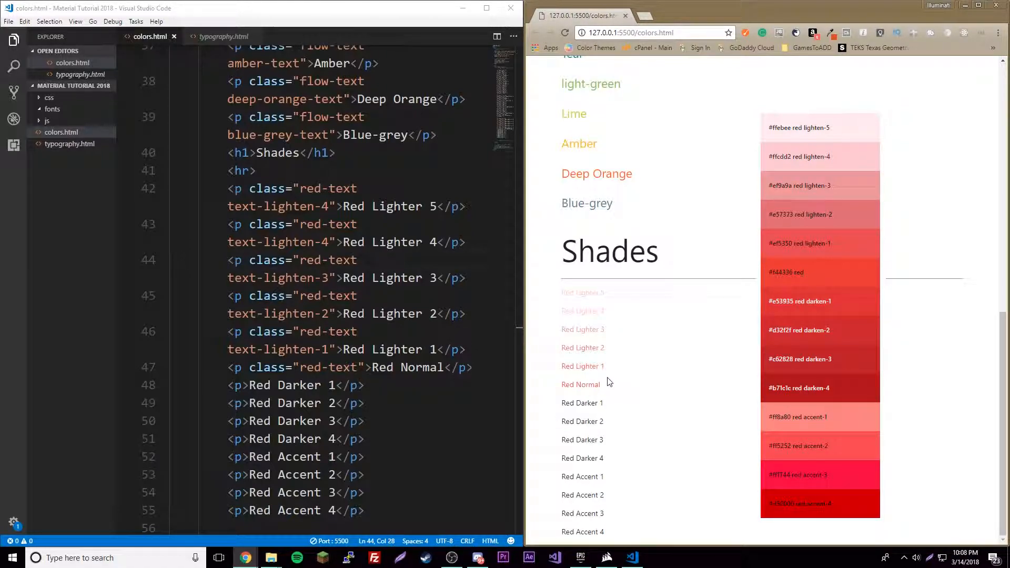
{"action": "mouse_move", "coordinate": [557, 297]}
{"action": "type", "text": "5"}
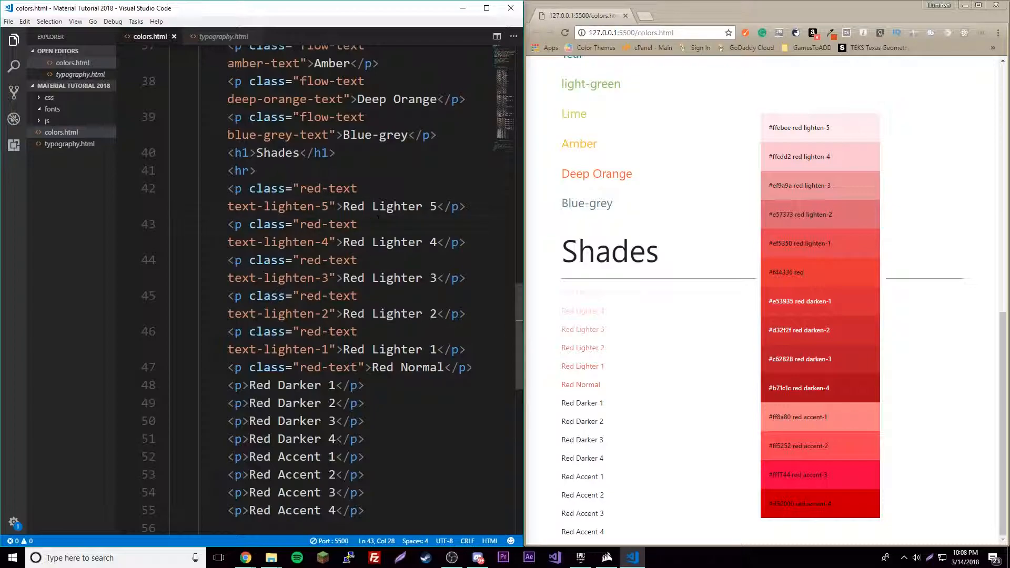
{"action": "double_click", "coordinate": [582, 292]}
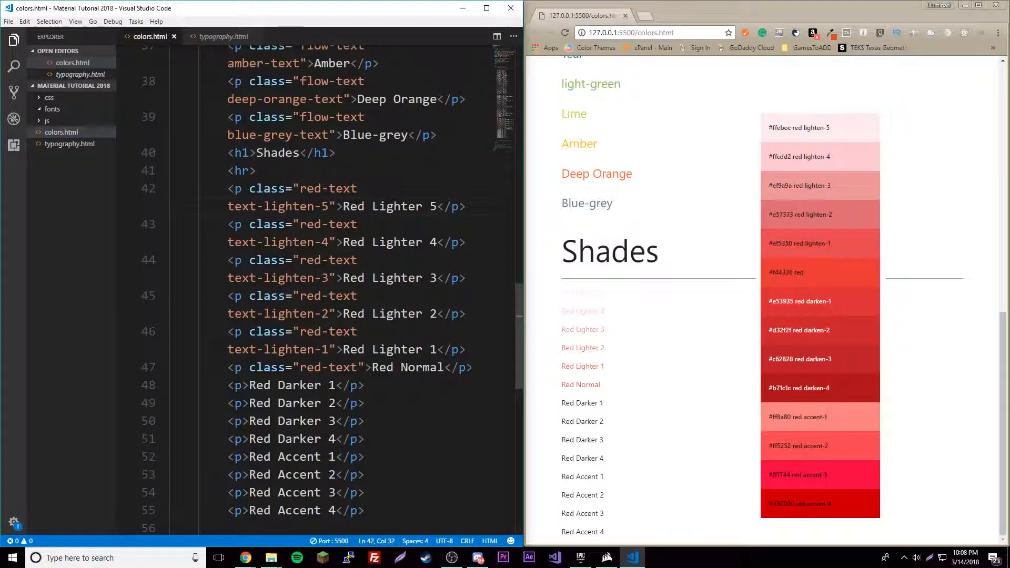
{"action": "left_click", "coordinate": [340, 313]}
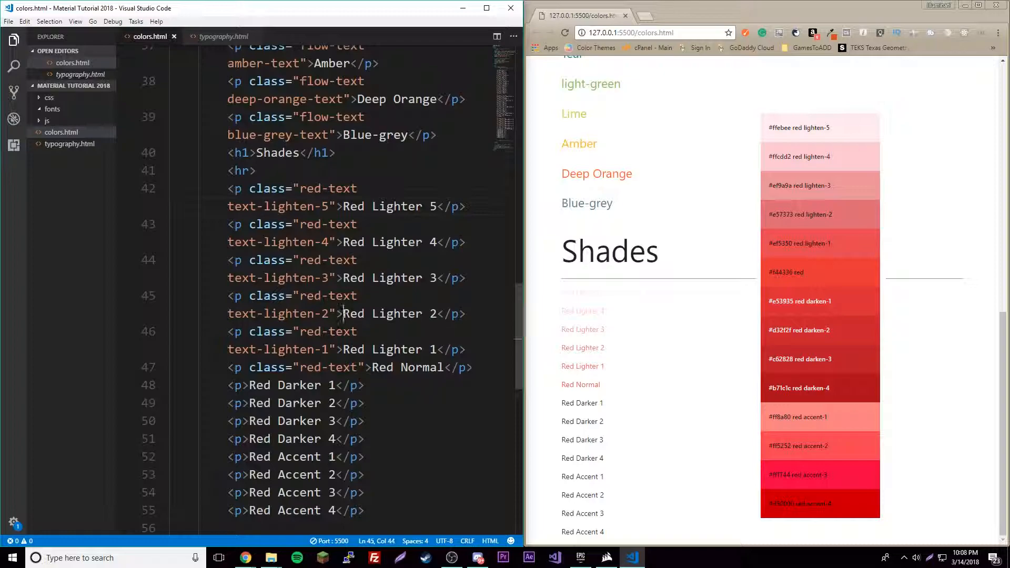
{"action": "left_click", "coordinate": [237, 386]}
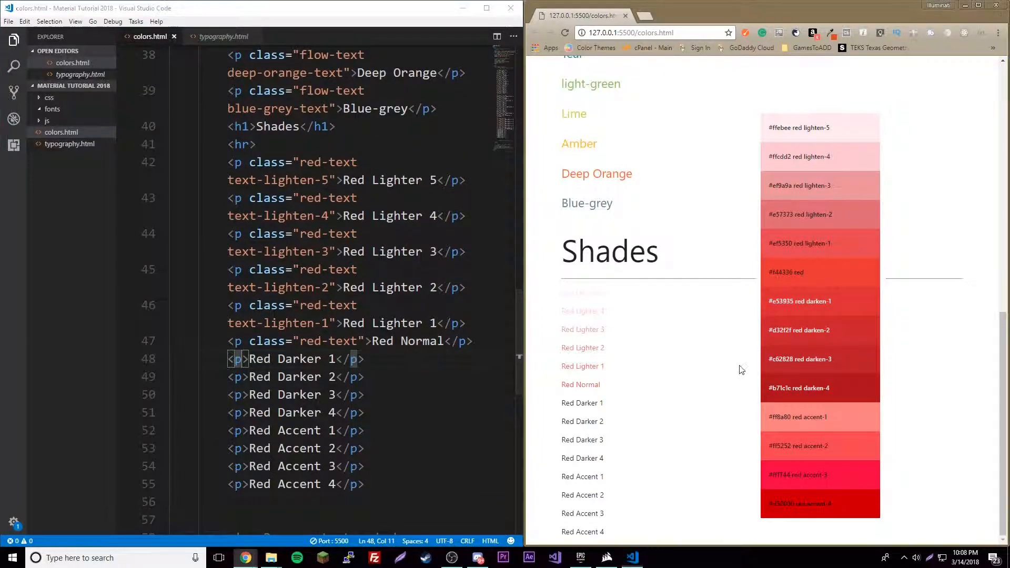
{"action": "mouse_move", "coordinate": [624, 441]}
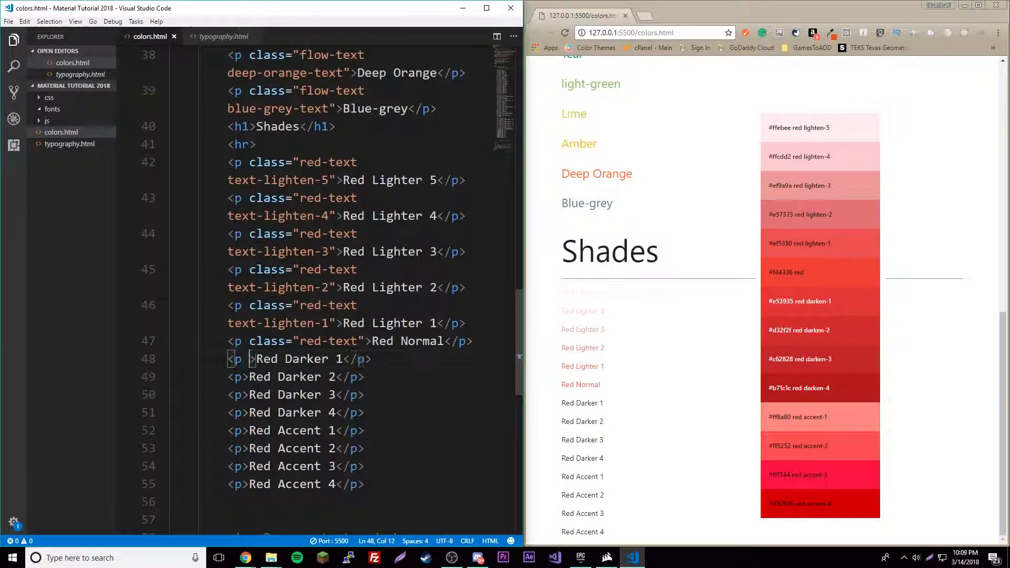
- Give Red Darker 1 through 4 class="red-text text-darken-1" to "text-darken-4", reusing the typed attribute
{"action": "type", "text": "class=\""}
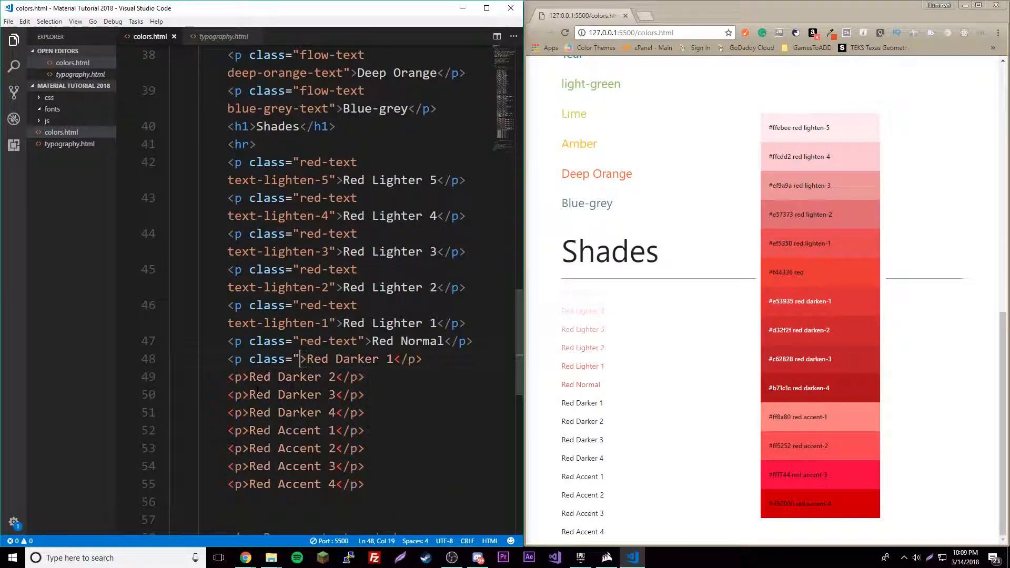
{"action": "type", "text": "red-tex"}
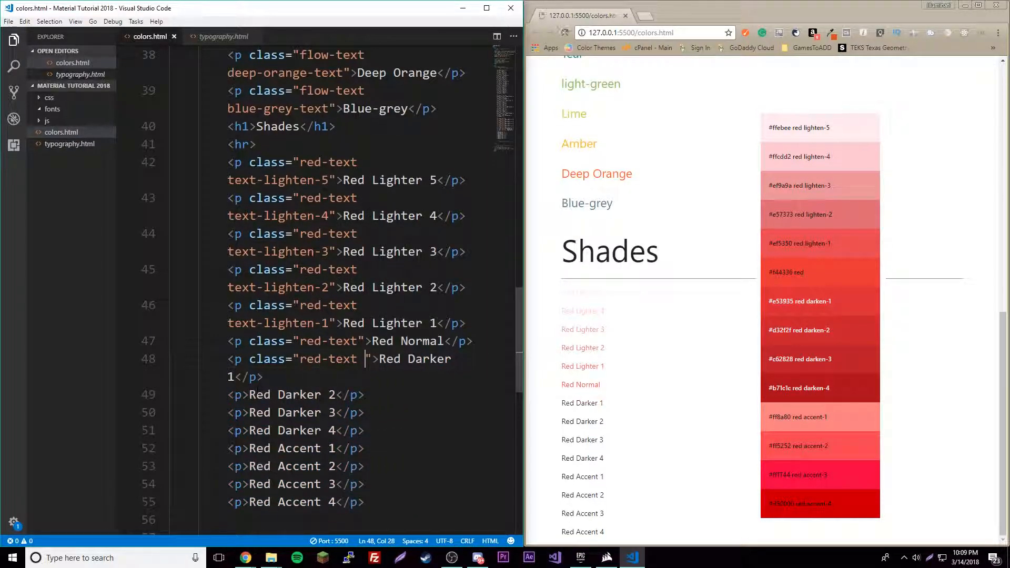
{"action": "type", "text": "text-da"}
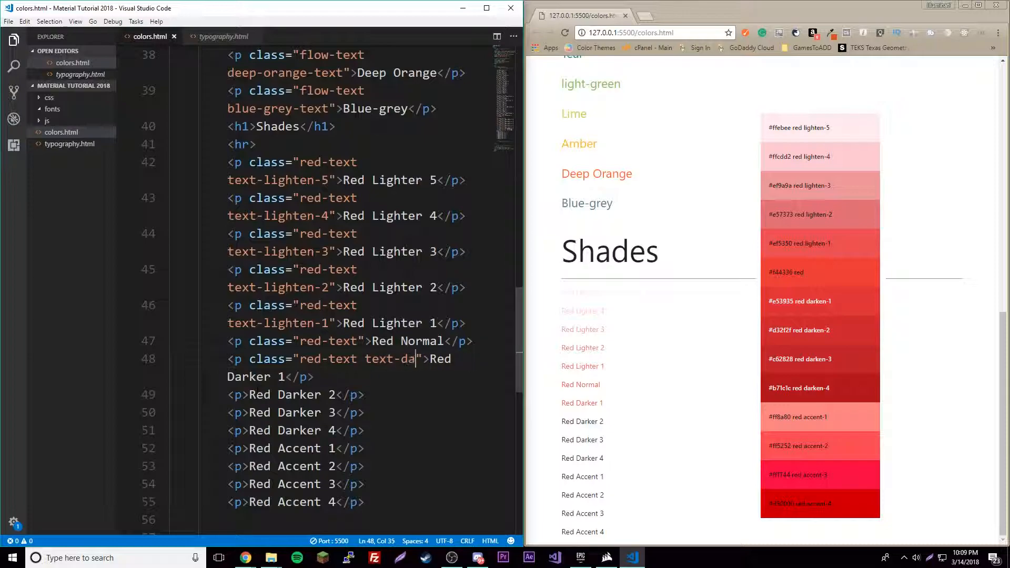
{"action": "type", "text": "rken-1"}
{"action": "left_click", "coordinate": [296, 395]}
{"action": "type", "text": " class=\"red-text text-darken"}
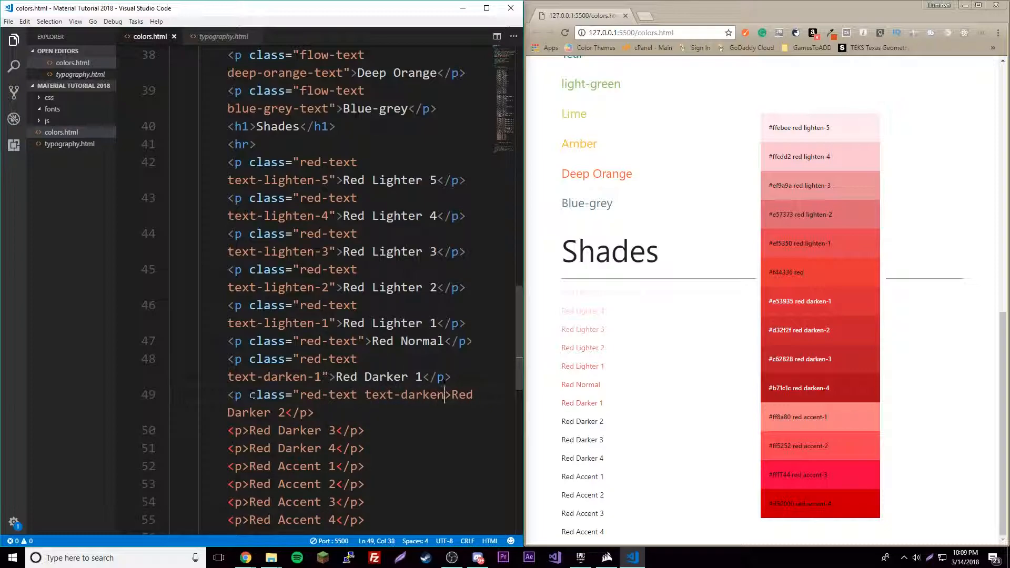
{"action": "type", "text": "-2\""}
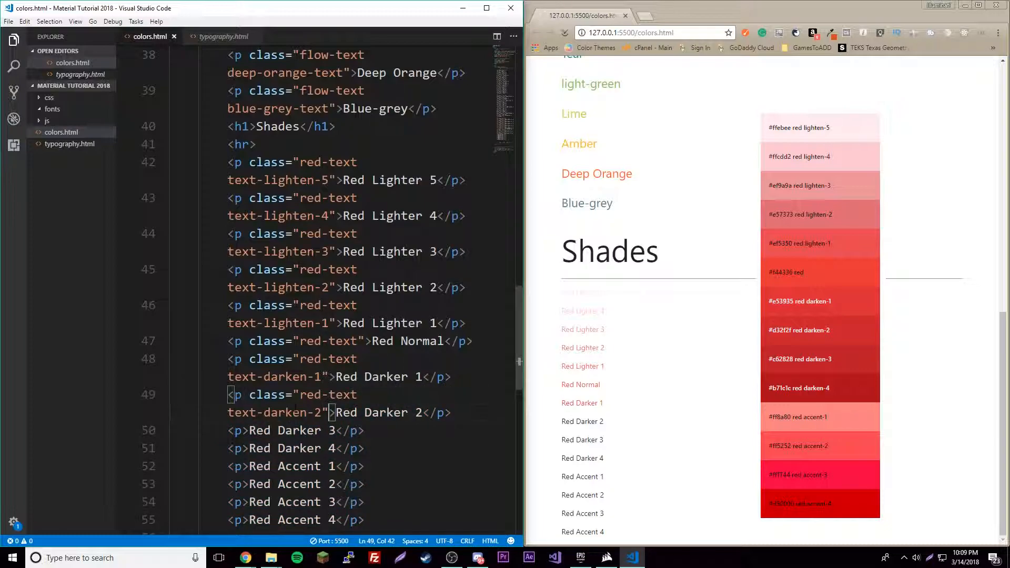
{"action": "left_click_drag", "start_coordinate": [254, 395], "coordinate": [328, 413]}
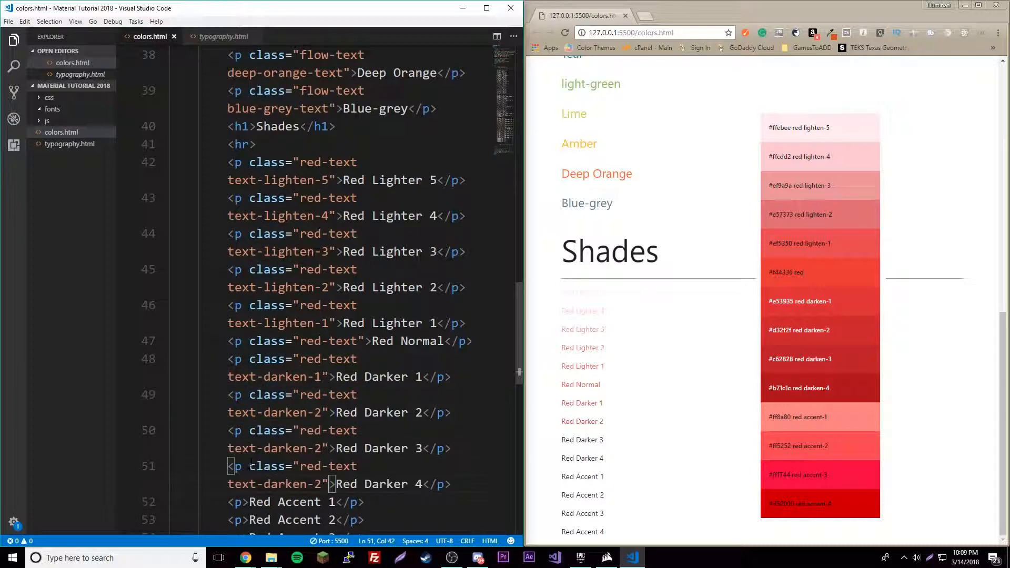
{"action": "scroll", "scroll_direction": "down", "scroll_amount": 3}
{"action": "type", "text": "3"}
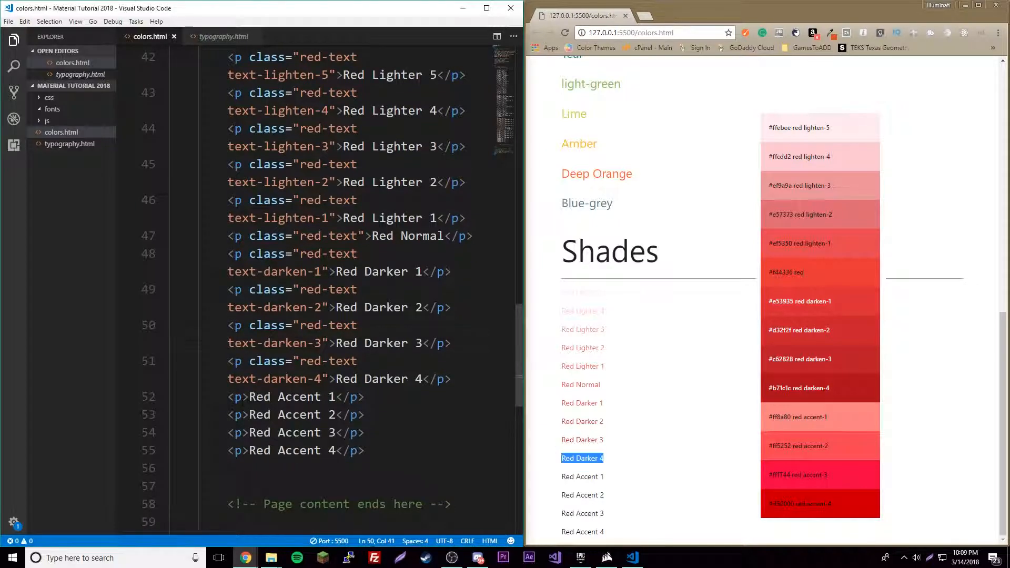
- Give the Red Accent paragraphs class="red-text text-accent-N" and bring up the Materialize Color page
{"action": "left_click", "coordinate": [249, 397]}
{"action": "type", "text": " class=\"red-text text-accent-1\""}
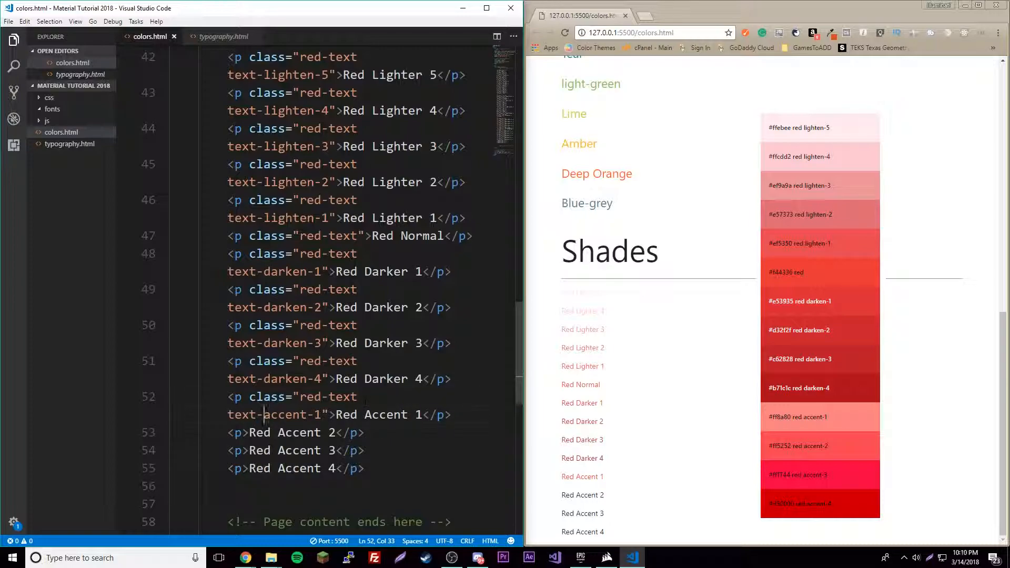
{"action": "double_click", "coordinate": [582, 476]}
{"action": "type", "text": " class=\"red-text text-accen"}
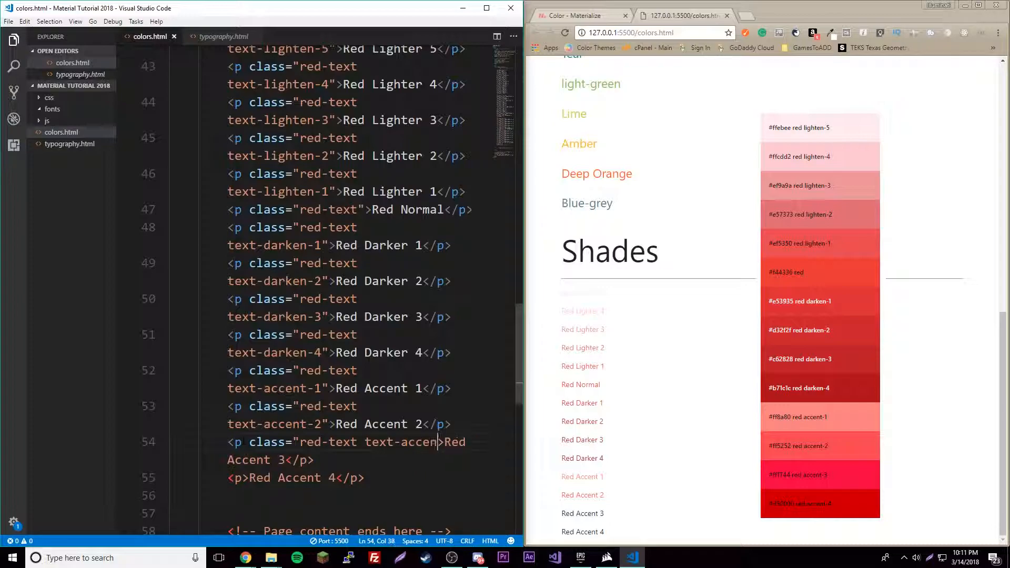
{"action": "type", "text": "\""}
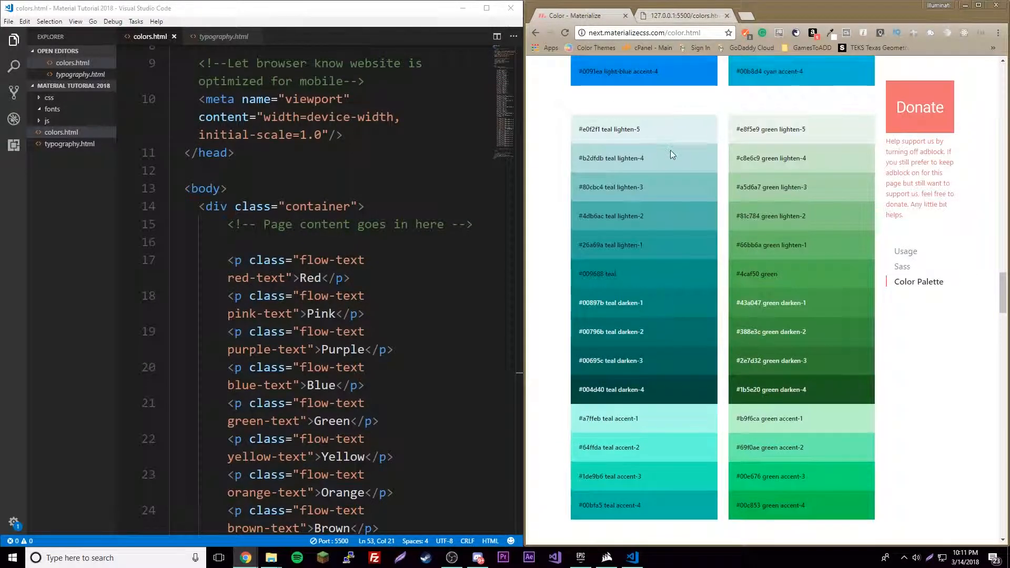
- Look over the Materialize color palette page, then return to the colors.html preview tab
{"action": "scroll", "scroll_direction": "down", "scroll_amount": 3}
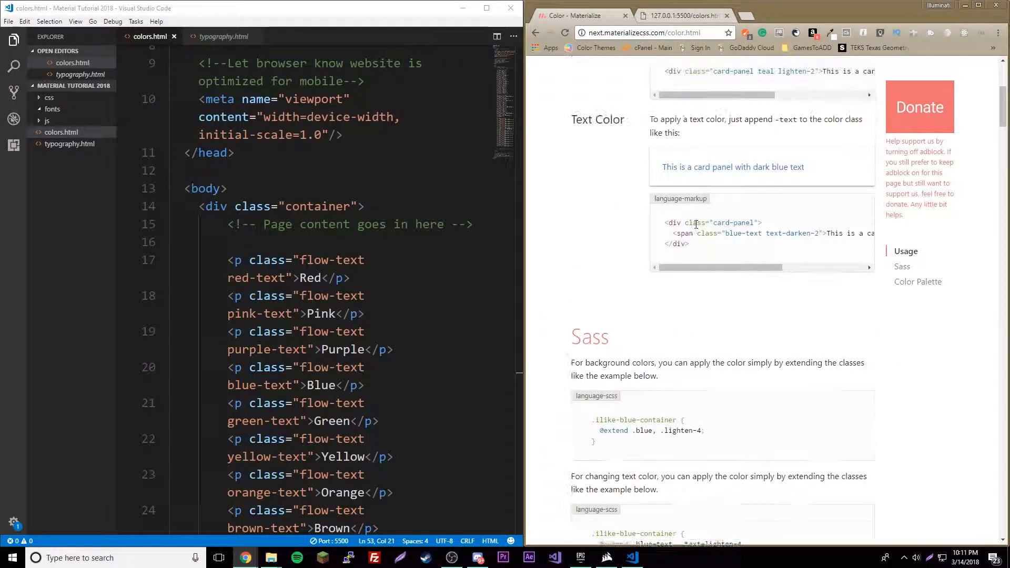
{"action": "left_click", "coordinate": [918, 282]}
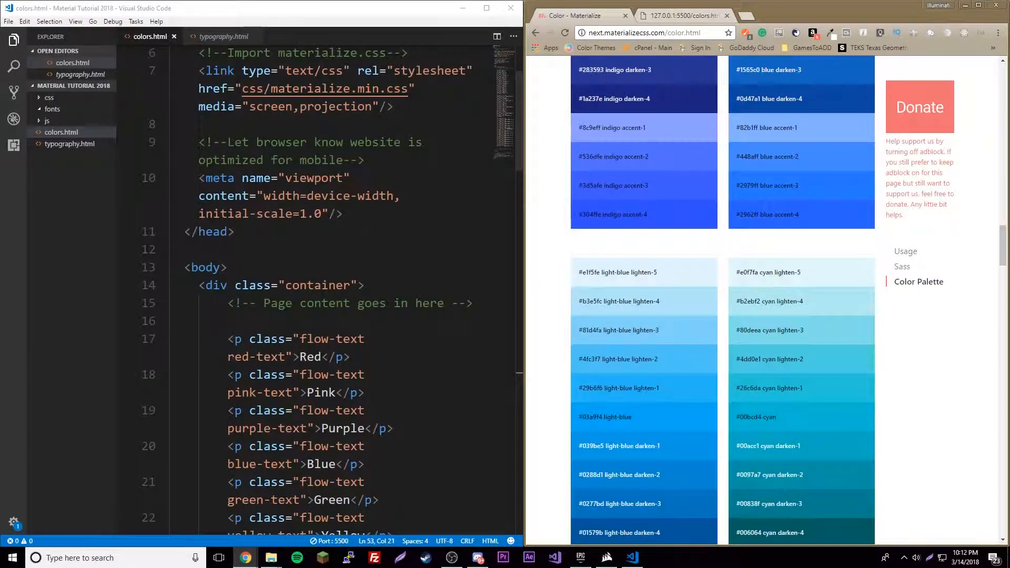
{"action": "scroll", "scroll_direction": "down", "scroll_amount": 3}
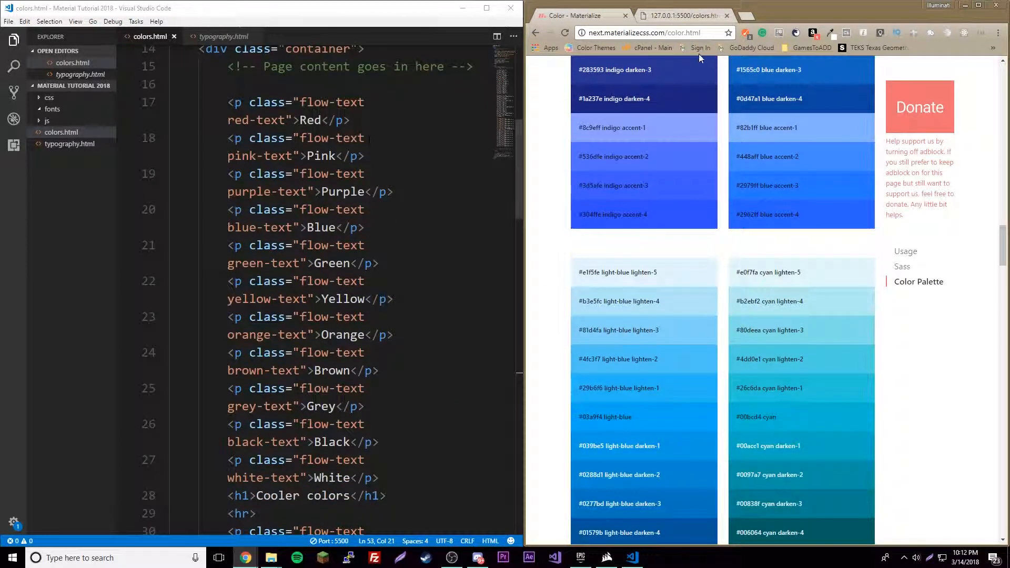
{"action": "left_click", "coordinate": [678, 15]}
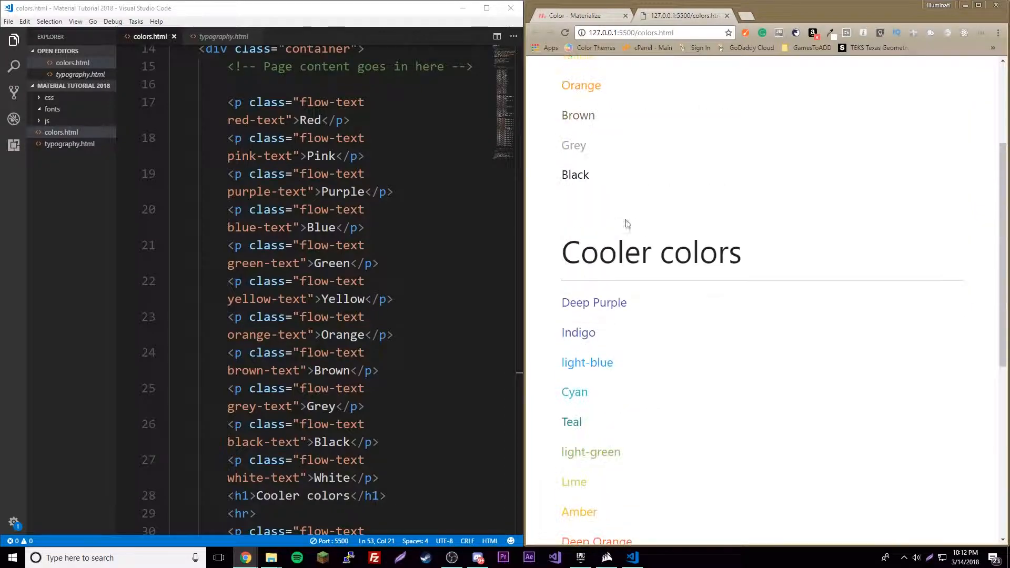
- Swap the -text classes on the Red through White paragraphs for background classes red, pink, purple and save
{"action": "scroll", "scroll_direction": "up", "scroll_amount": 3}
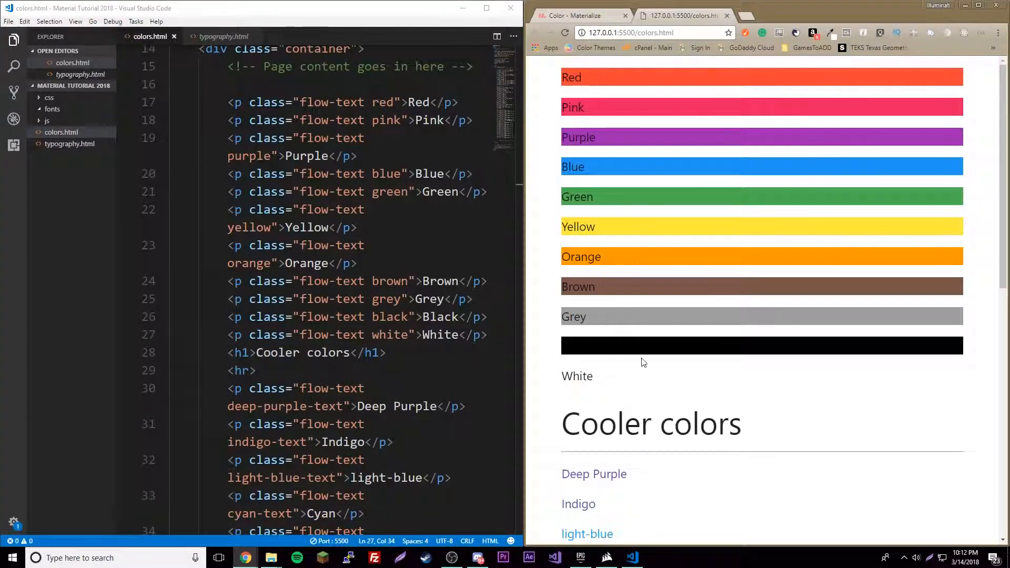
{"action": "mouse_move", "coordinate": [672, 302]}
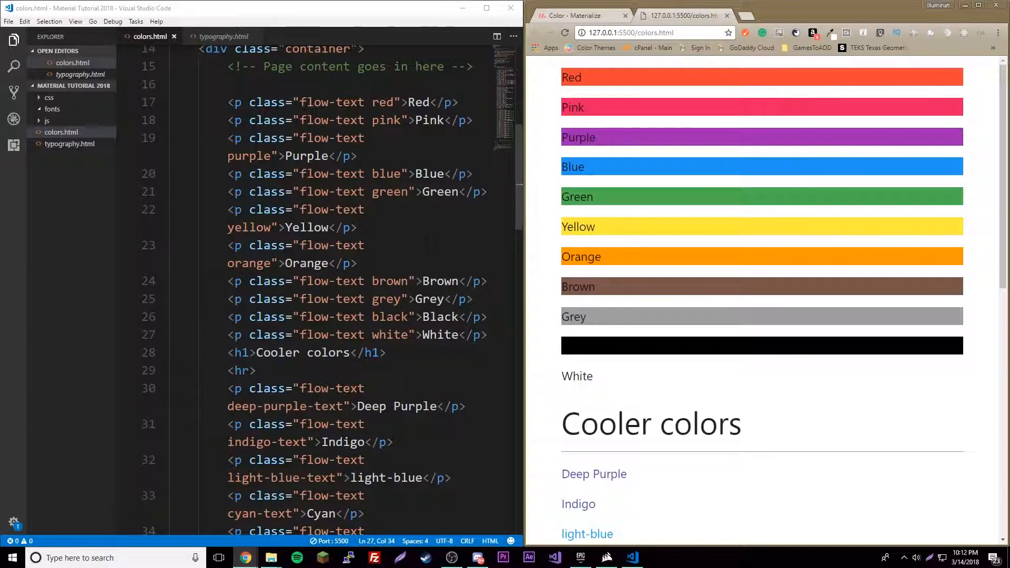
{"action": "left_click", "coordinate": [264, 227]}
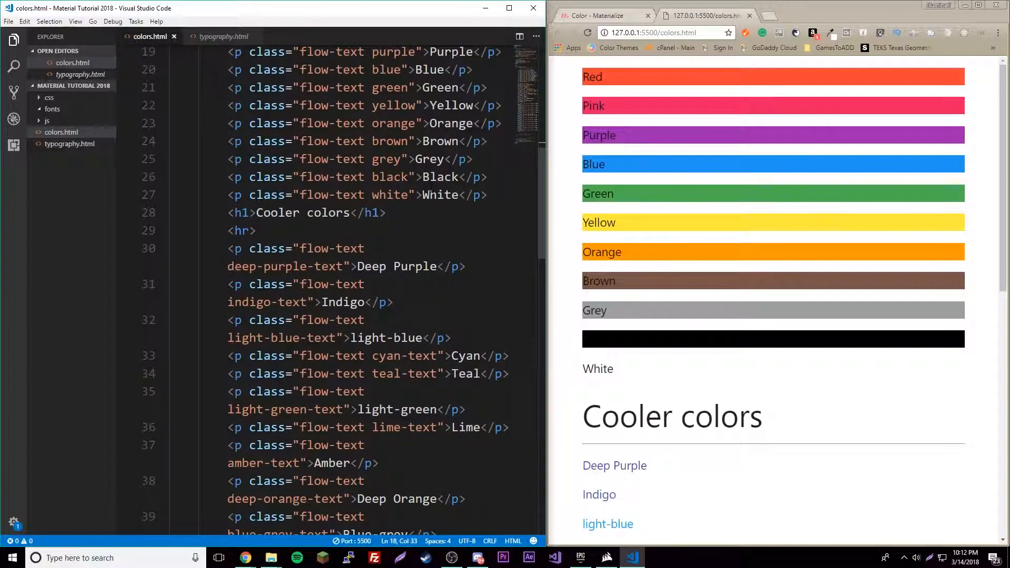
- Set Red Lighter 1, Red Normal and Red Darker 1 to "red lighten-1", "red" and "red darken-1" backgrounds
{"action": "scroll", "scroll_direction": "down", "scroll_amount": 3}
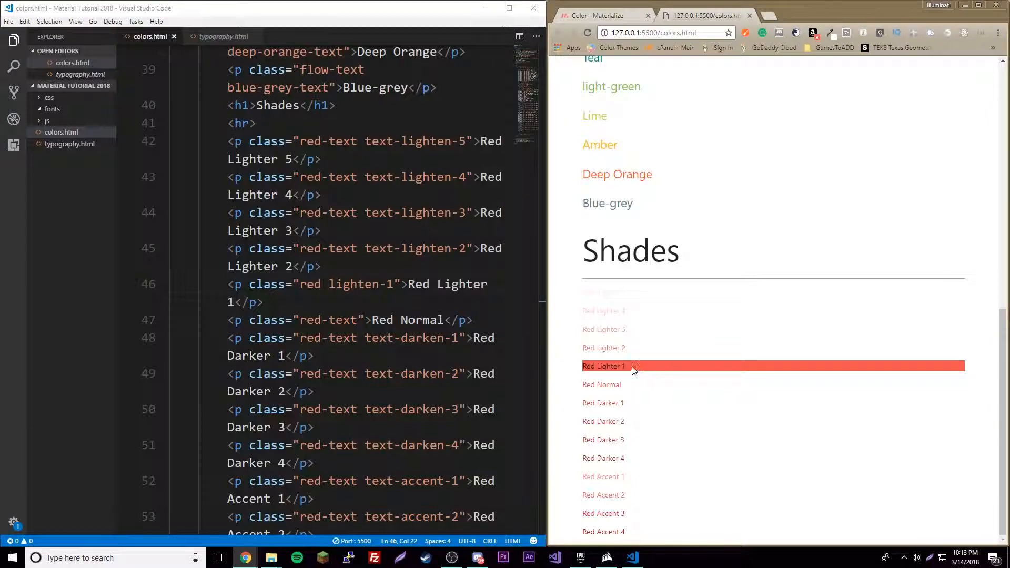
{"action": "mouse_move", "coordinate": [634, 369]}
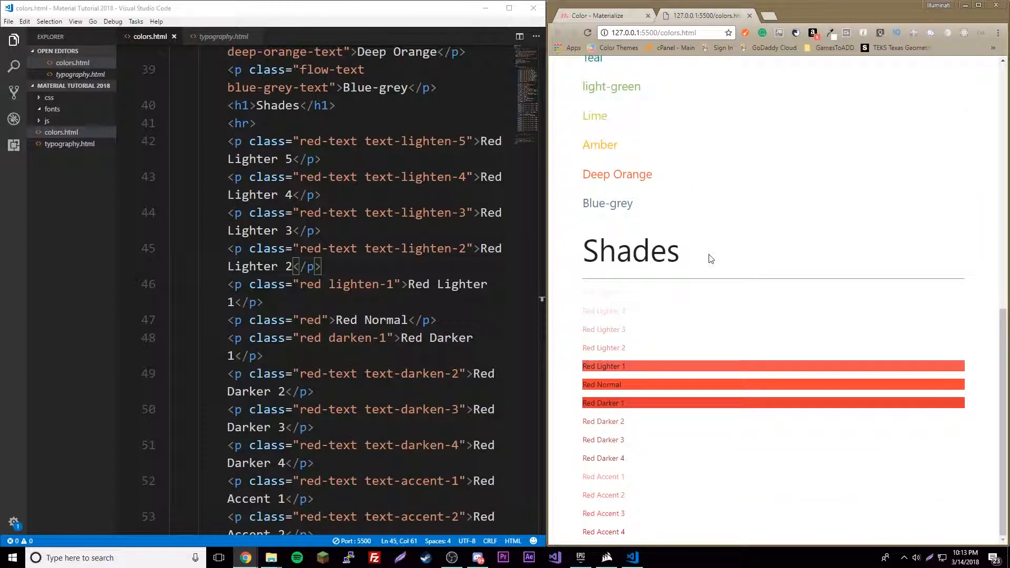
{"action": "scroll", "scroll_direction": "down", "scroll_amount": 3}
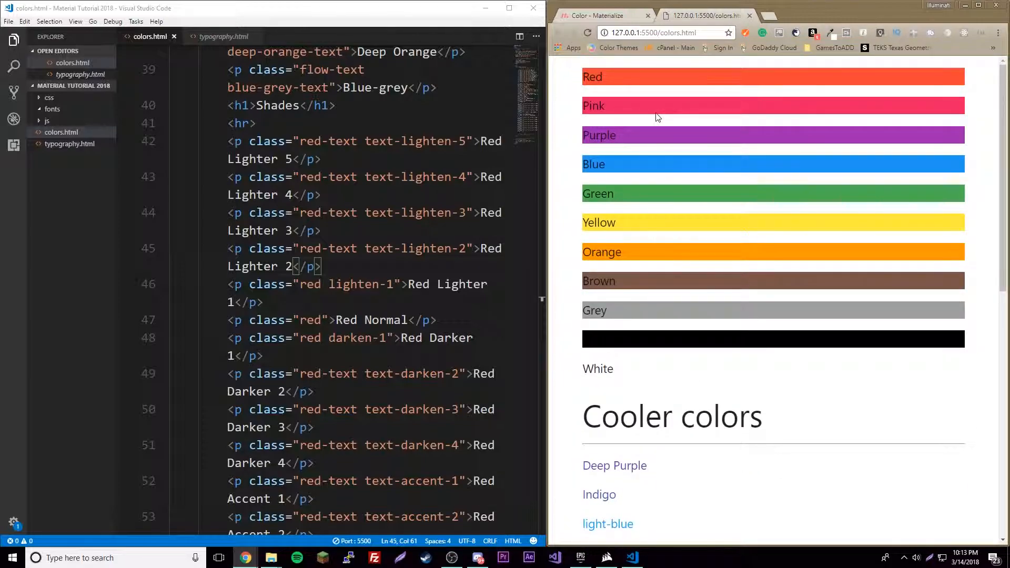